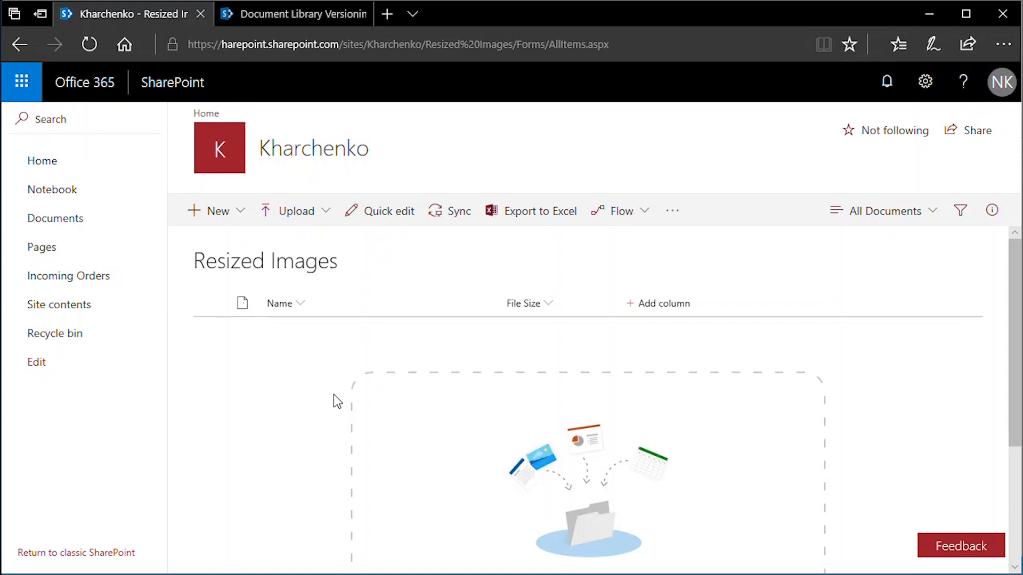
pyautogui.moveTo(325, 289)
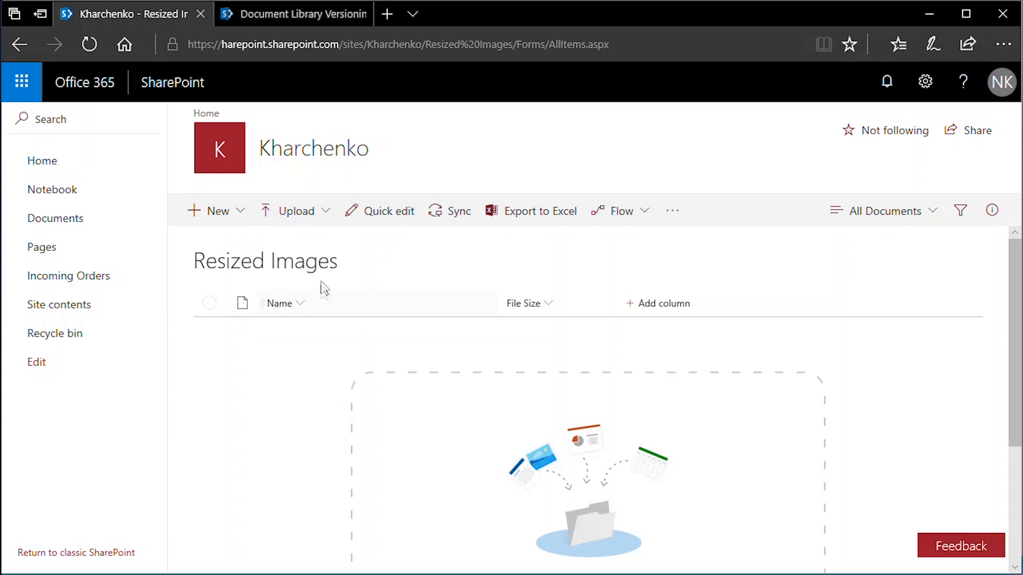
pyautogui.moveTo(322, 281)
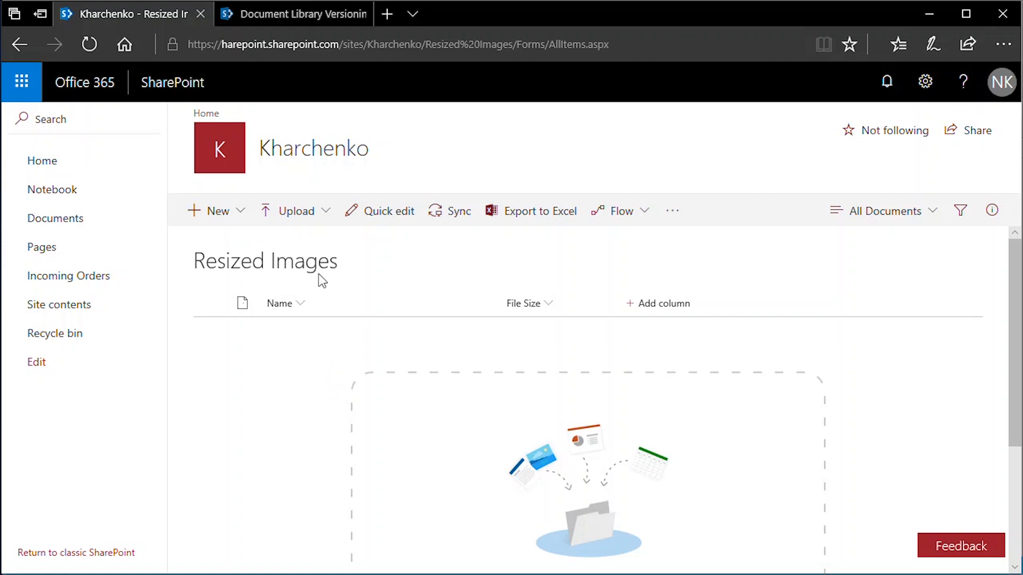
# Show the library's Versioning Settings page, with versioning off and content approval not required
pyautogui.click(293, 14)
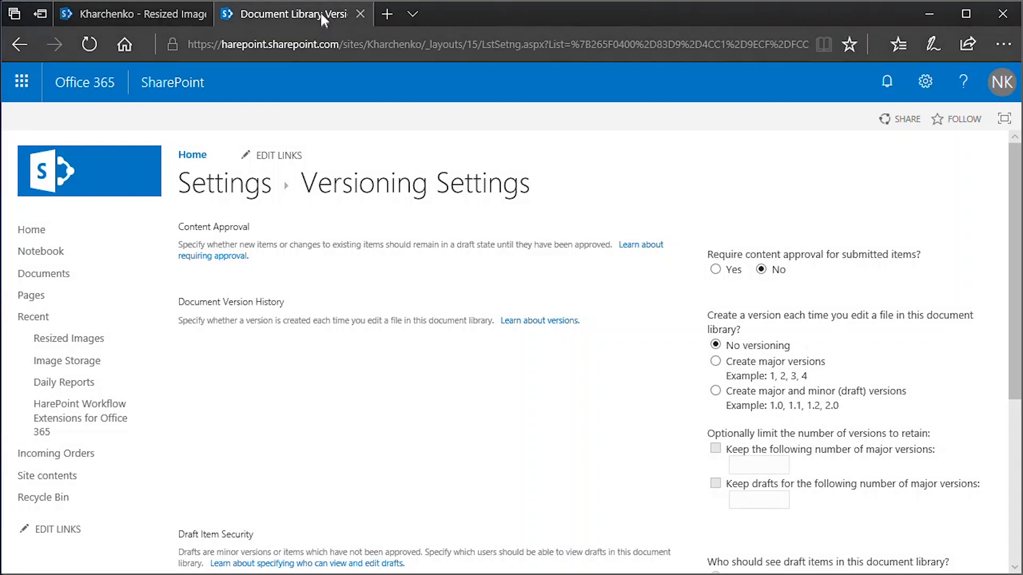
pyautogui.moveTo(716, 349)
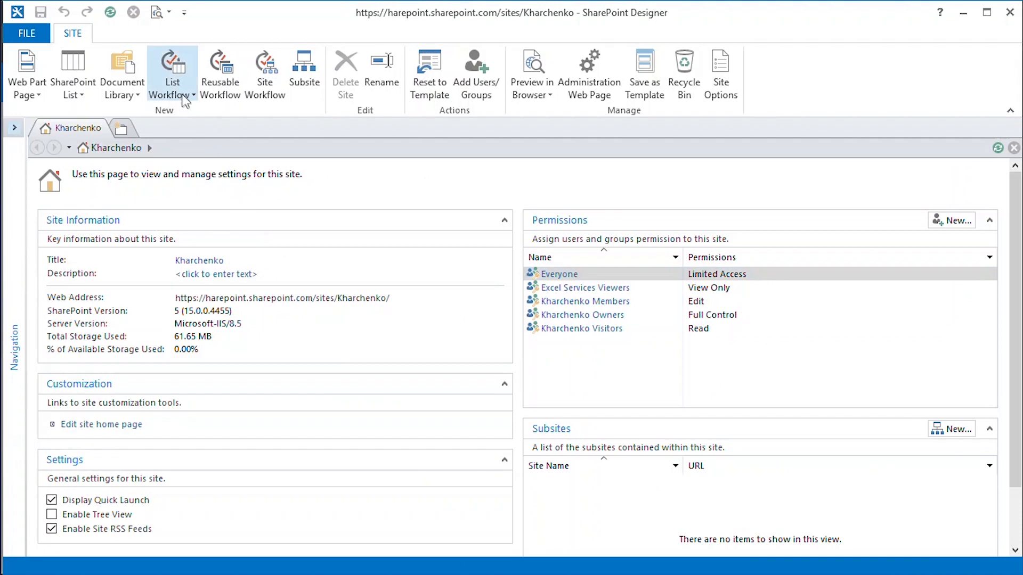
# Create a new List Workflow on the Resized Images library
pyautogui.click(172, 75)
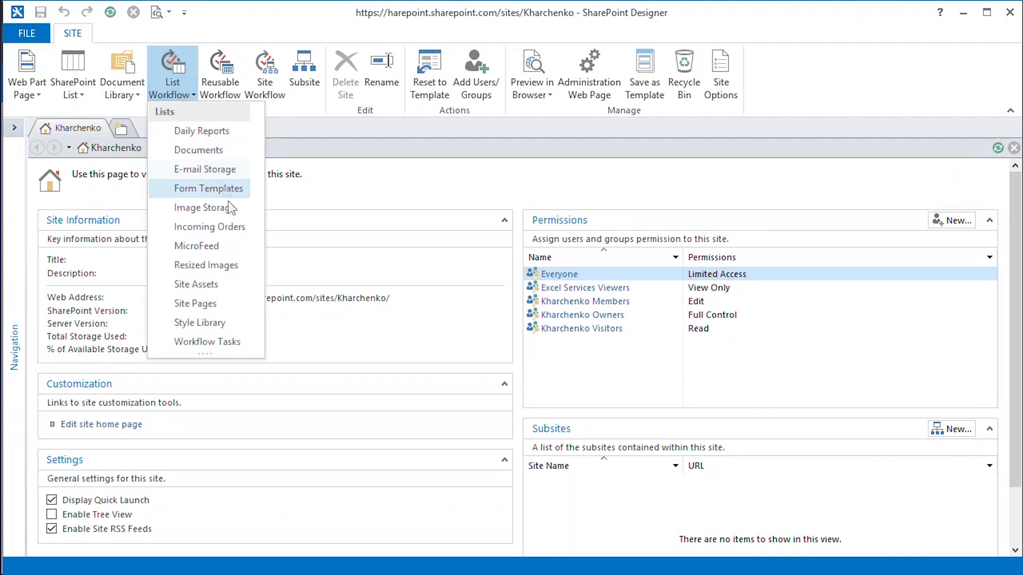
pyautogui.click(206, 265)
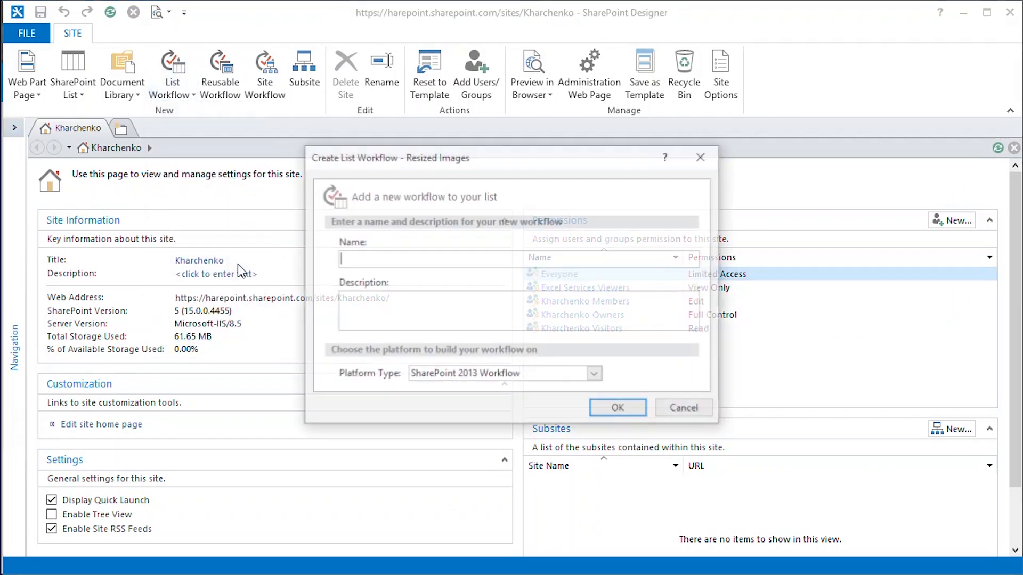
pyautogui.click(616, 407)
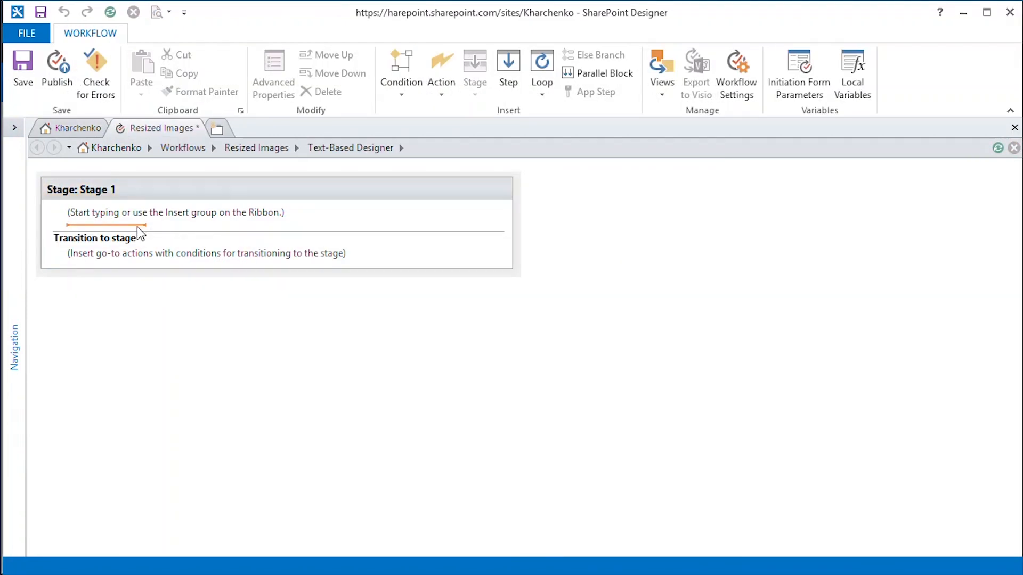
pyautogui.moveTo(380, 133)
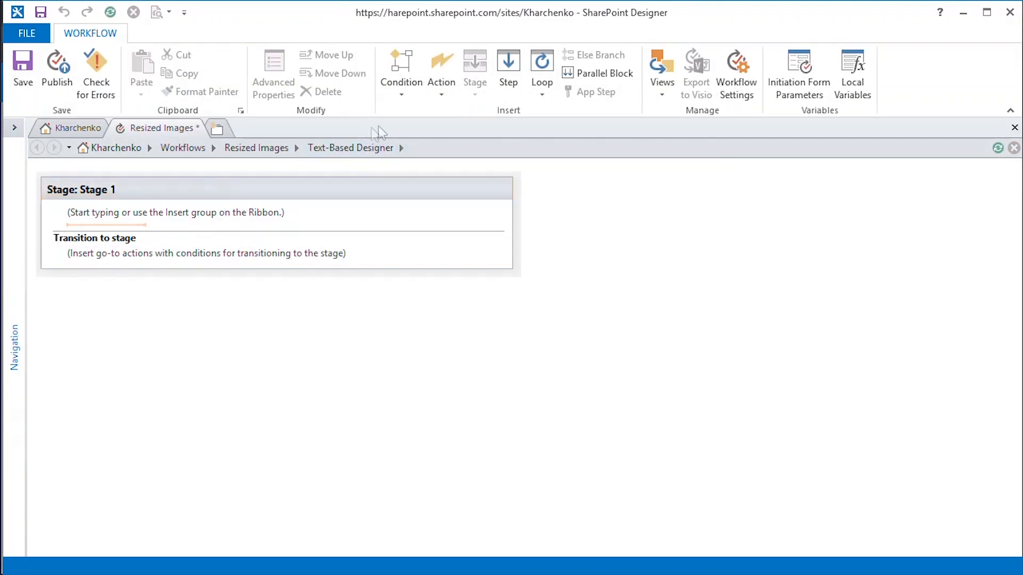
# Insert a HarePoint Resize Image action into Stage 1 and start a field lookup for its URL
pyautogui.click(441, 69)
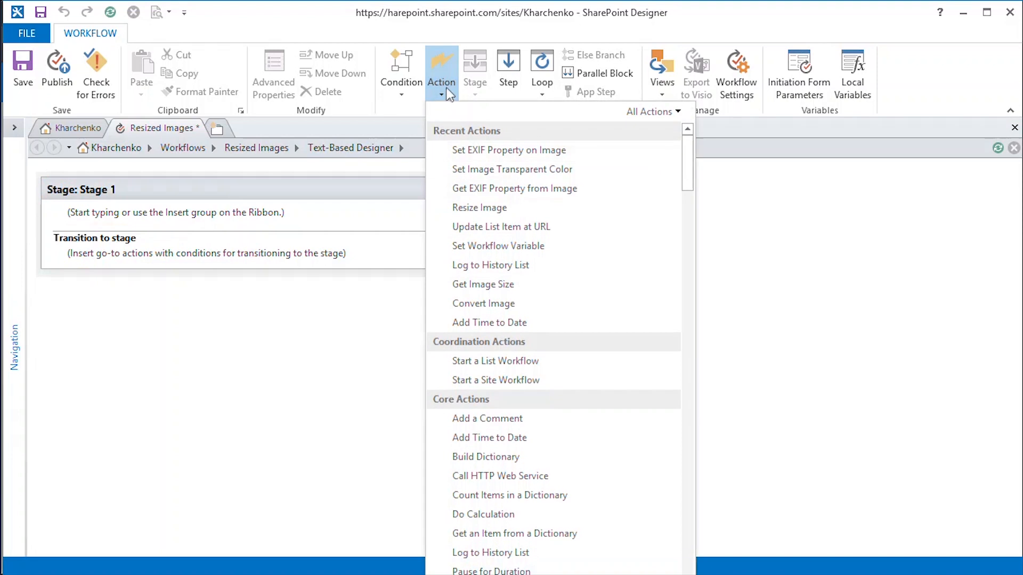
pyautogui.click(652, 112)
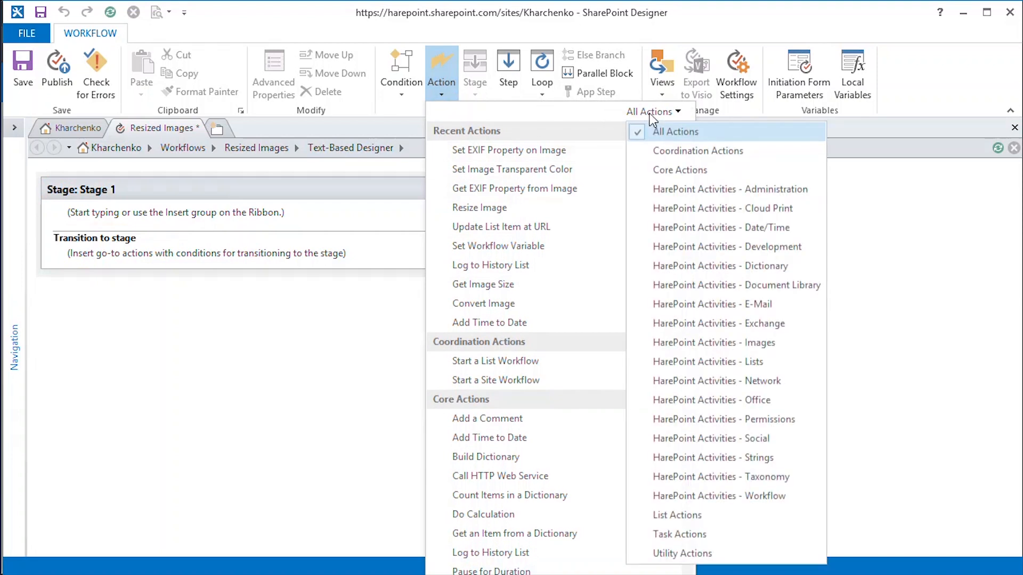
pyautogui.click(715, 343)
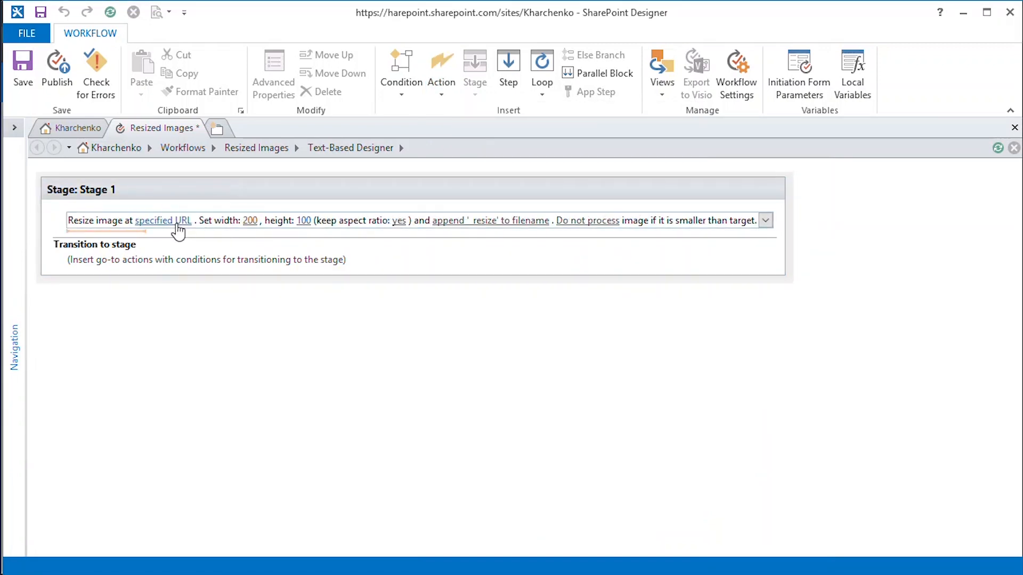
pyautogui.click(162, 220)
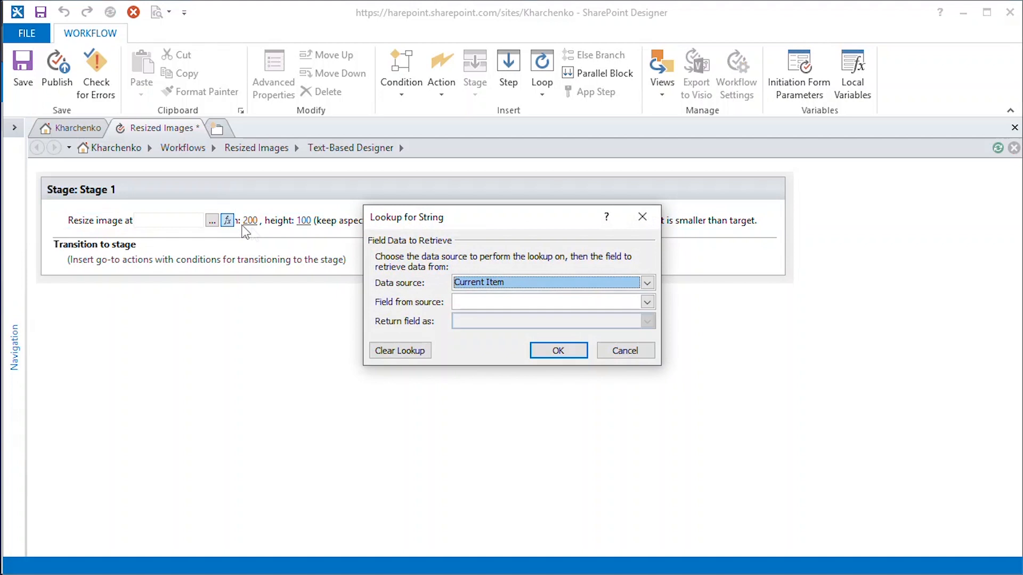
pyautogui.click(646, 301)
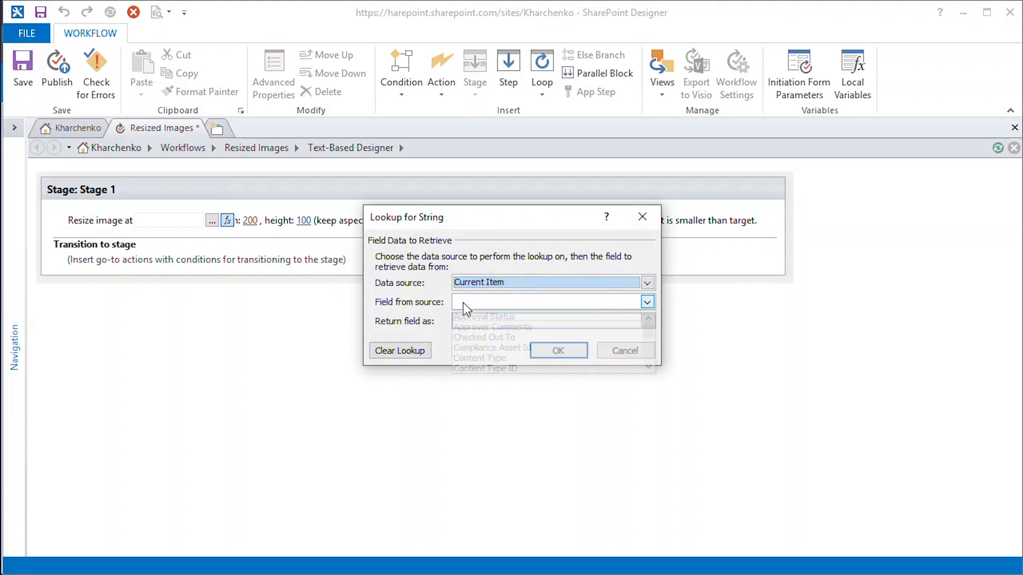
pyautogui.click(558, 350)
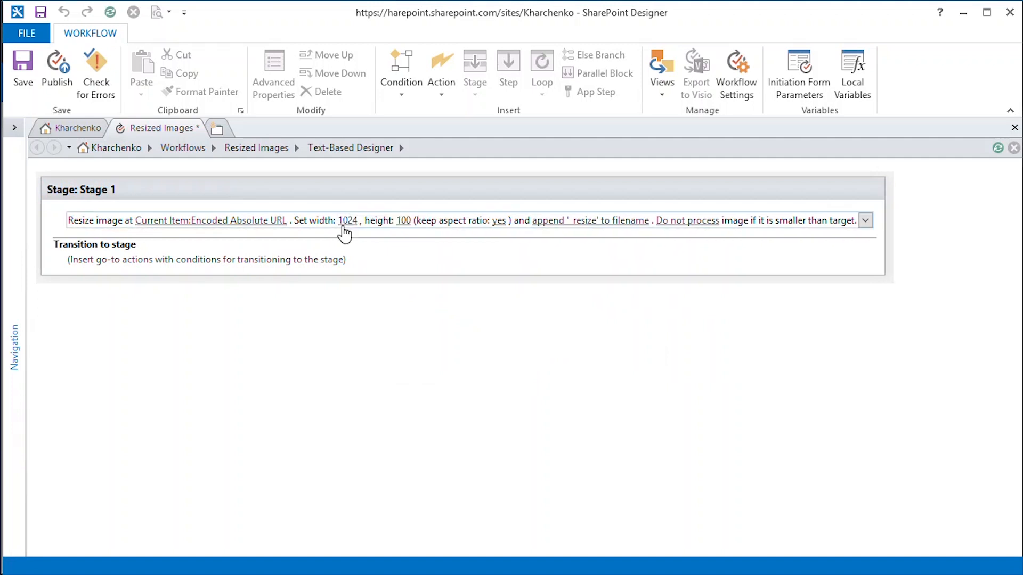
pyautogui.moveTo(400, 233)
pyautogui.write('1024')
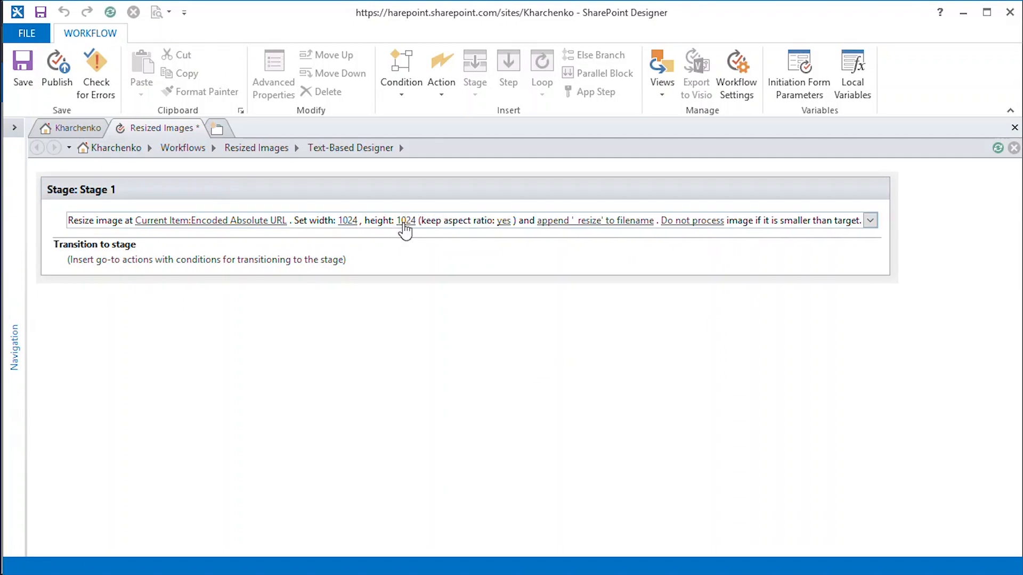
pyautogui.moveTo(498, 233)
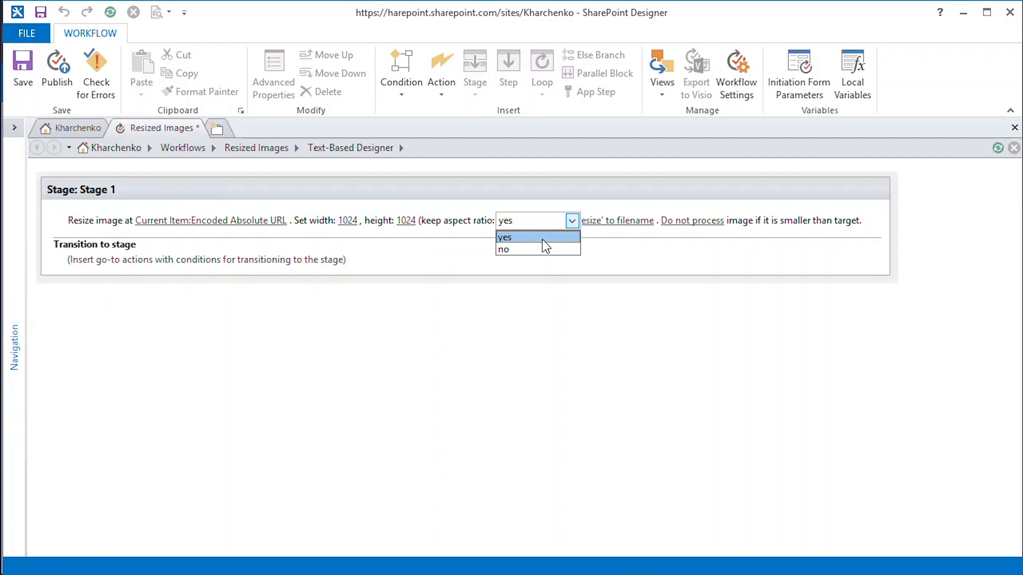
# Resize to 1024×1024, keeping aspect ratio, overwriting the file and skipping smaller images
pyautogui.click(505, 237)
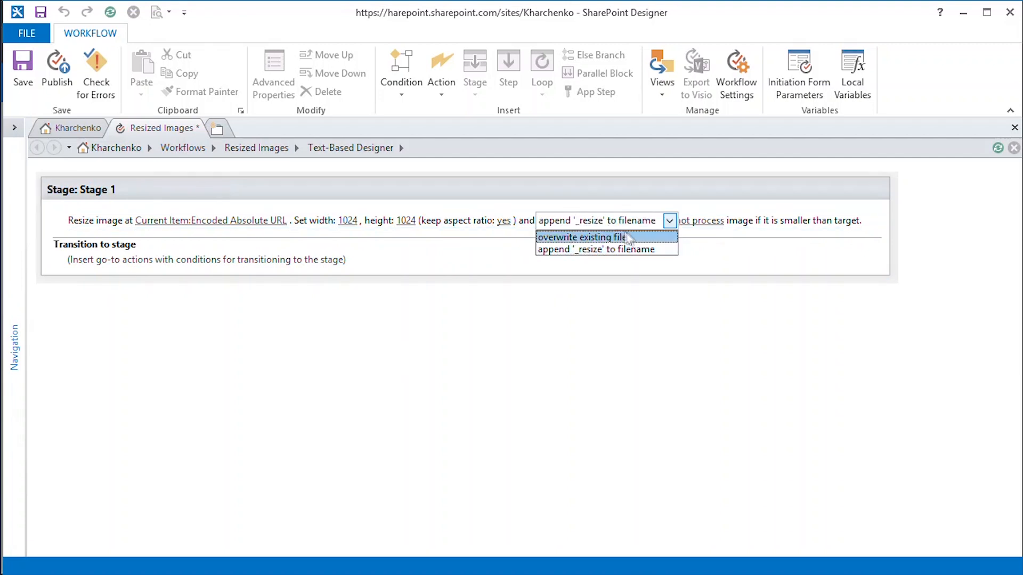
pyautogui.click(581, 236)
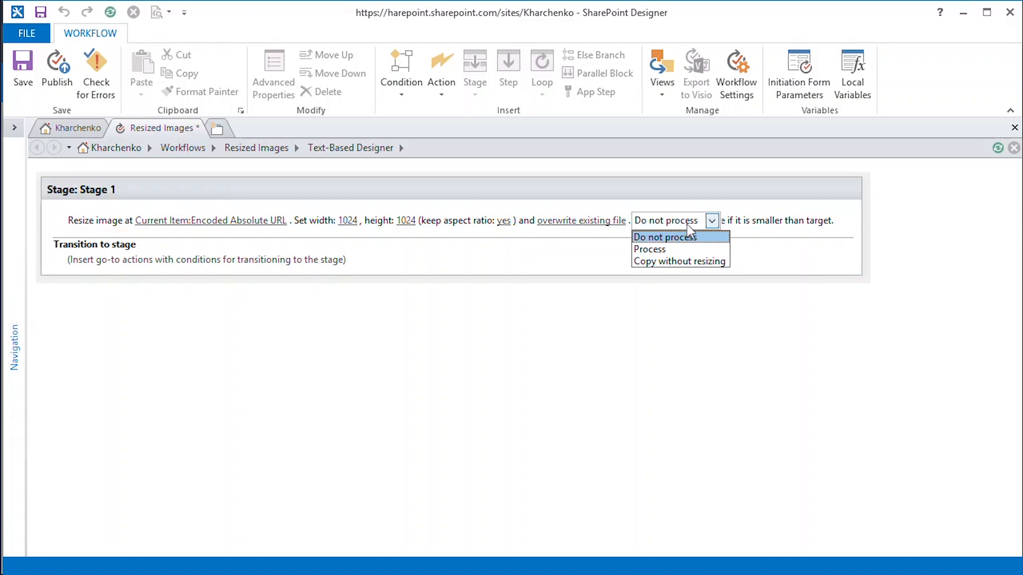
pyautogui.moveTo(687, 229)
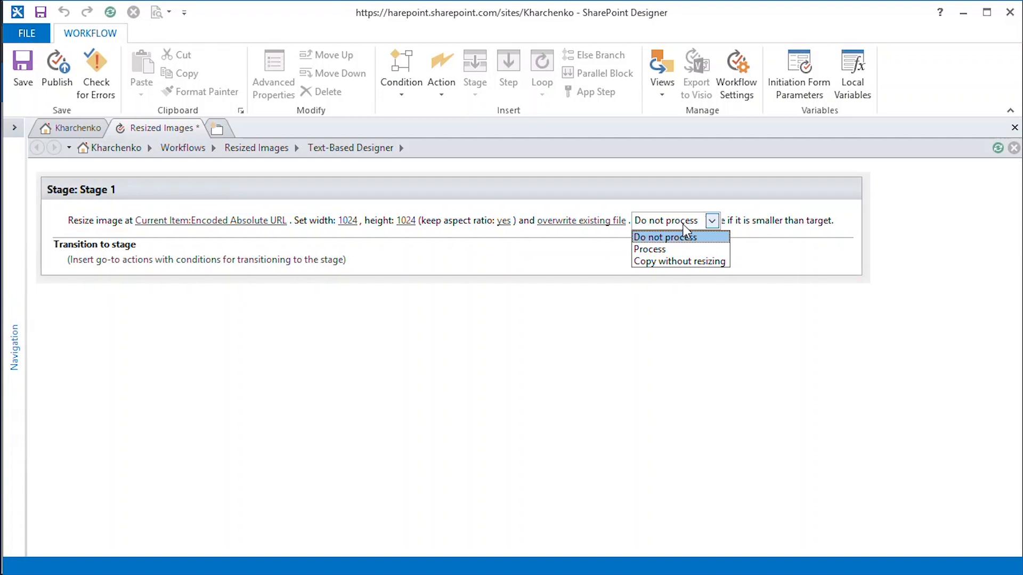
pyautogui.moveTo(687, 230)
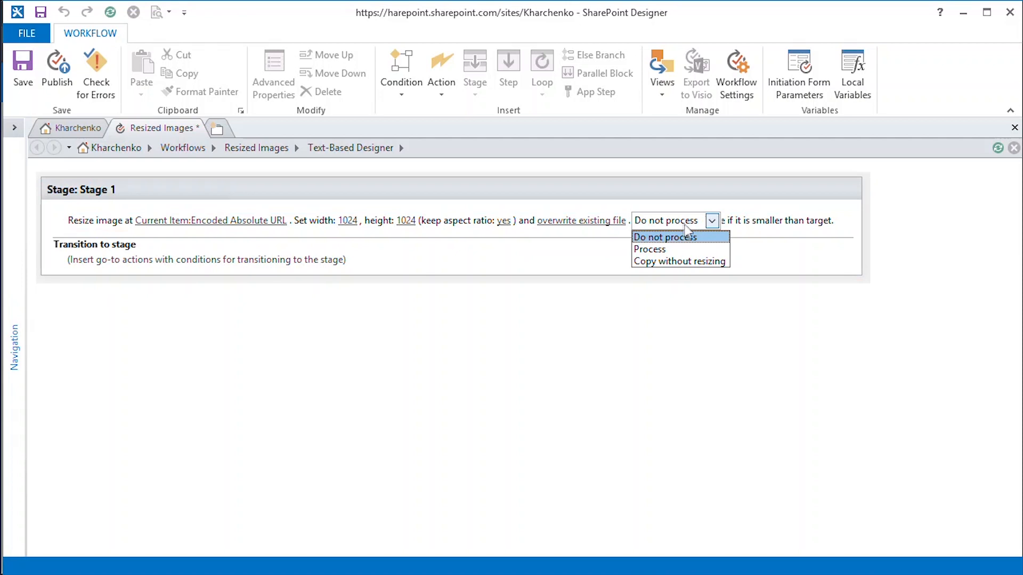
pyautogui.click(664, 237)
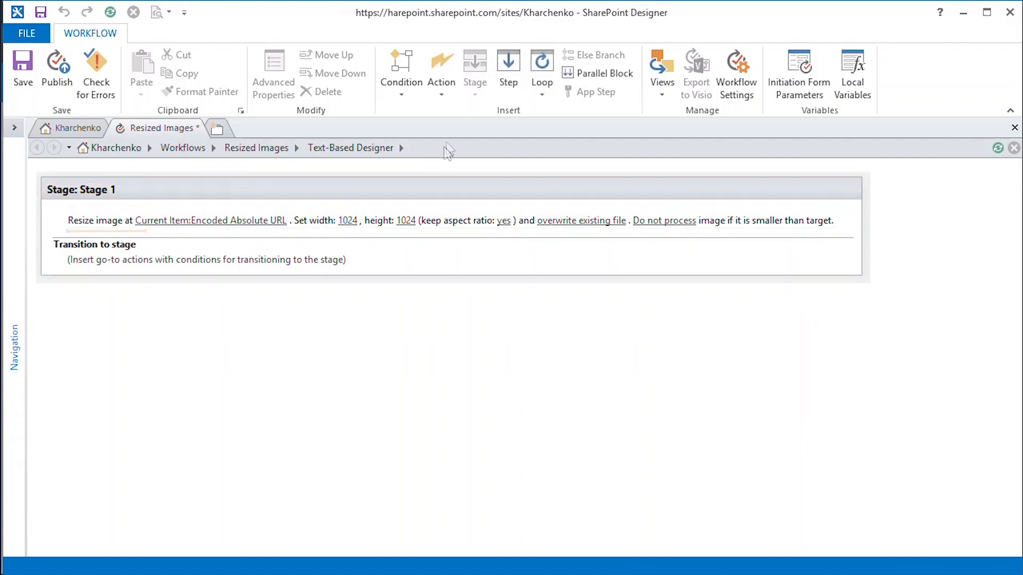
# Add a Set EXIF Property step for Copyright on Current Item: Encoded Absolute URL
pyautogui.click(441, 72)
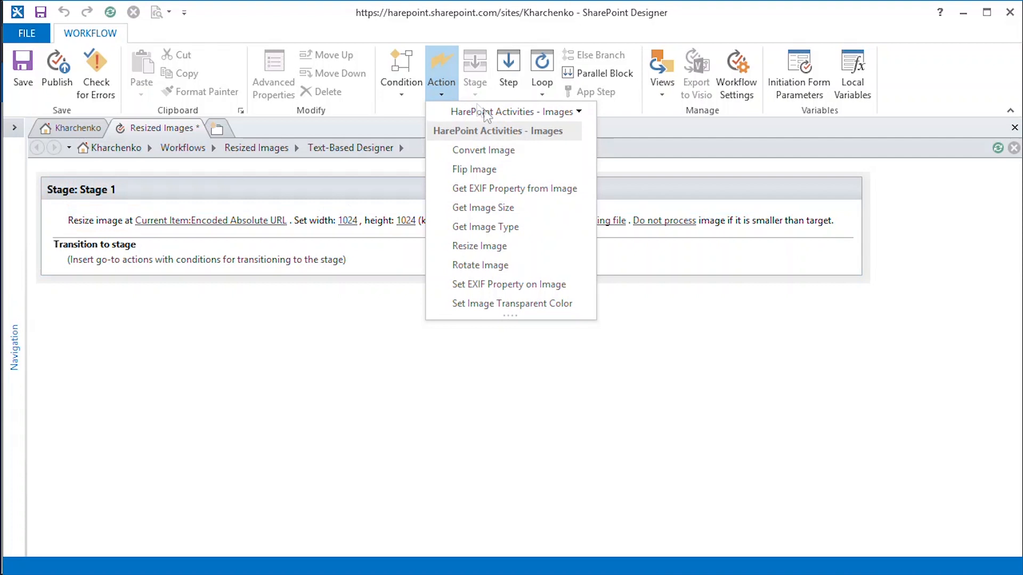
pyautogui.moveTo(544, 253)
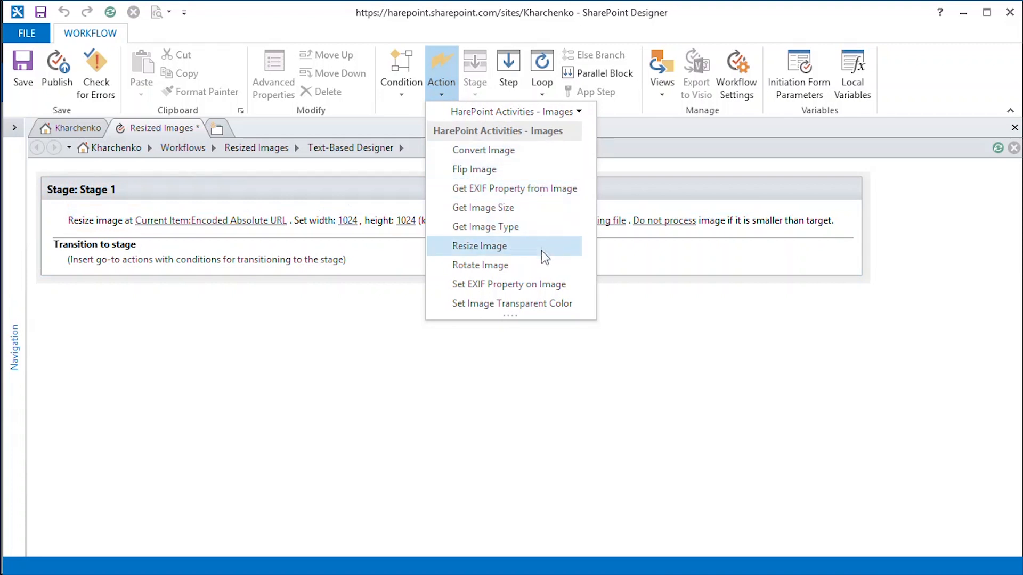
pyautogui.moveTo(546, 288)
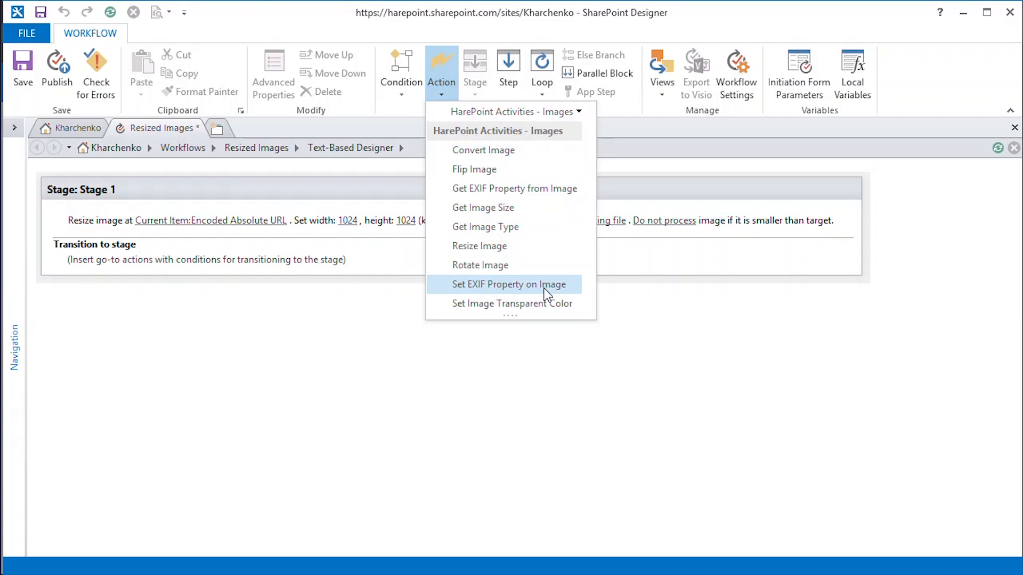
pyautogui.click(508, 285)
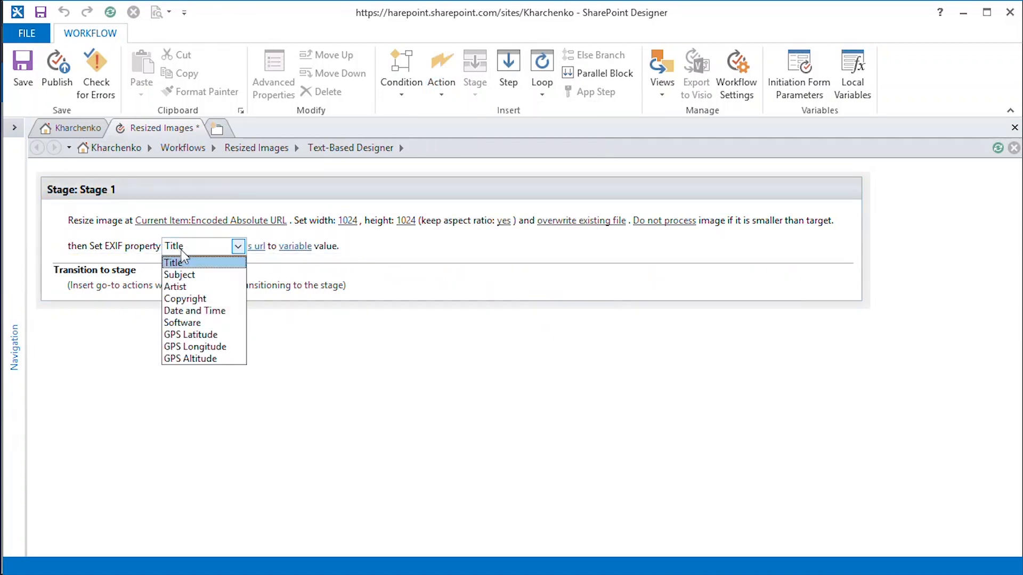
pyautogui.click(185, 298)
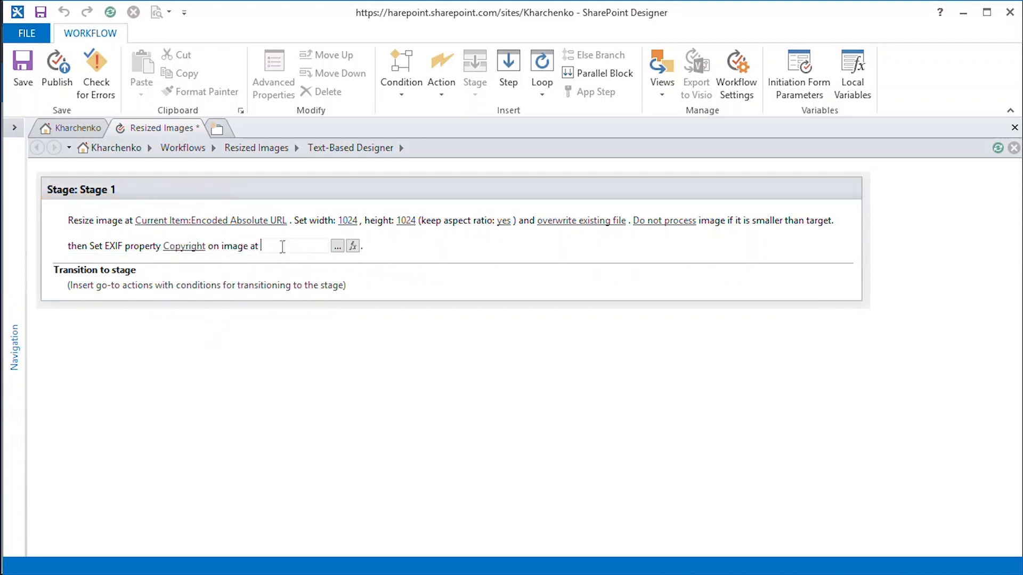
pyautogui.click(351, 246)
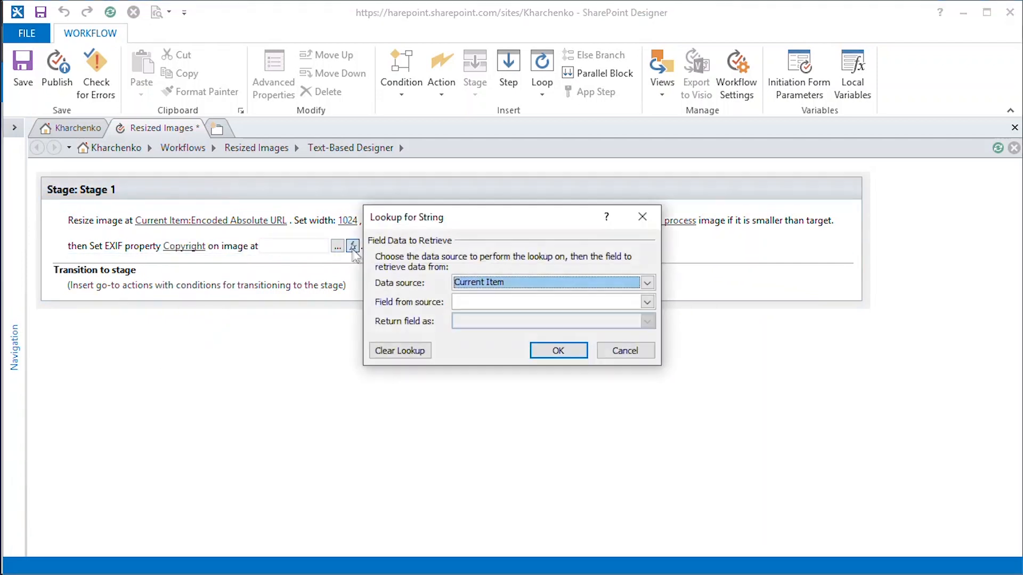
pyautogui.click(647, 301)
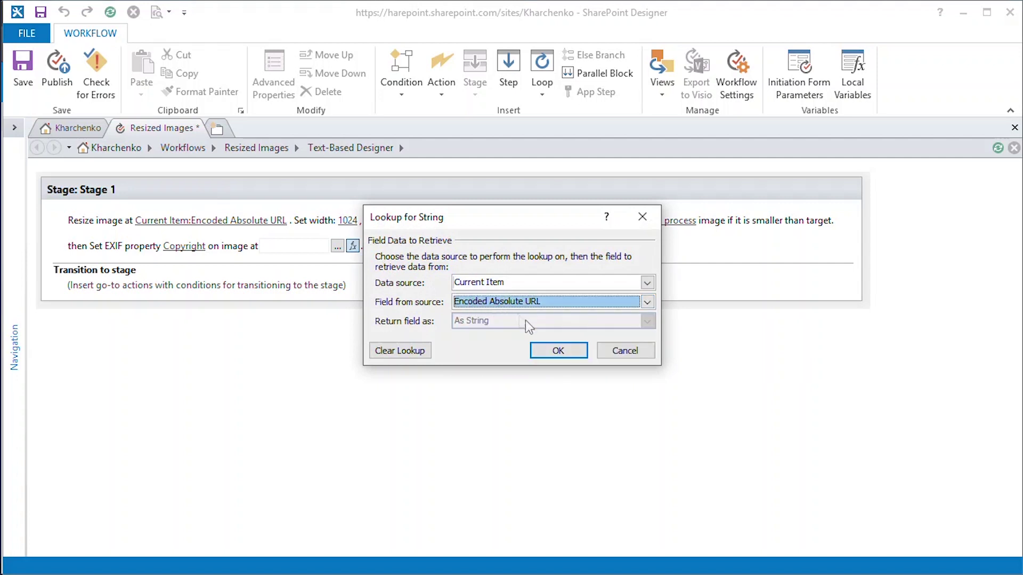
pyautogui.click(558, 350)
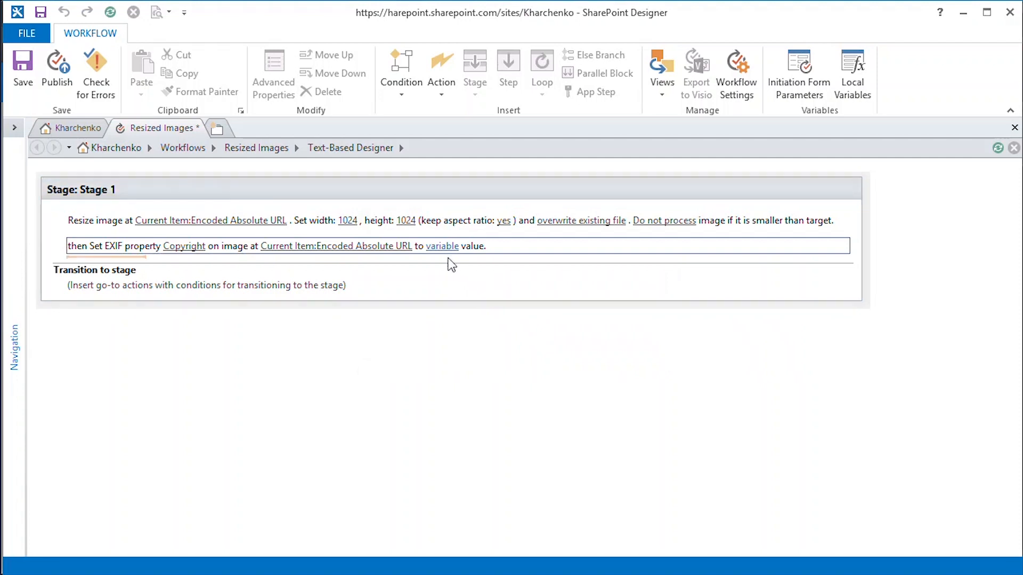
# Set the Copyright value to 'The Copyright Notice' using the String Builder
pyautogui.click(443, 246)
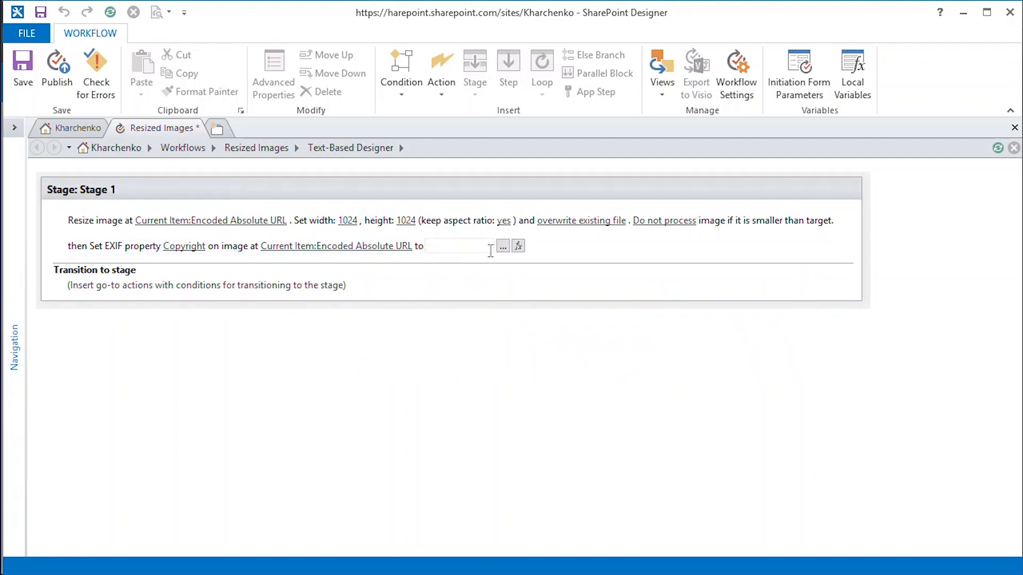
pyautogui.click(502, 247)
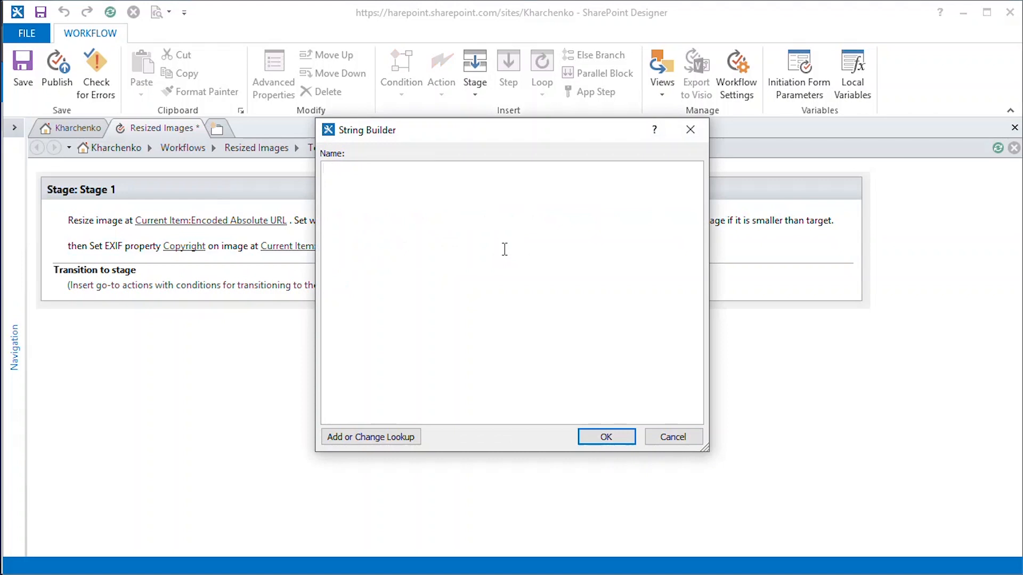
pyautogui.write('The Copyright Notice')
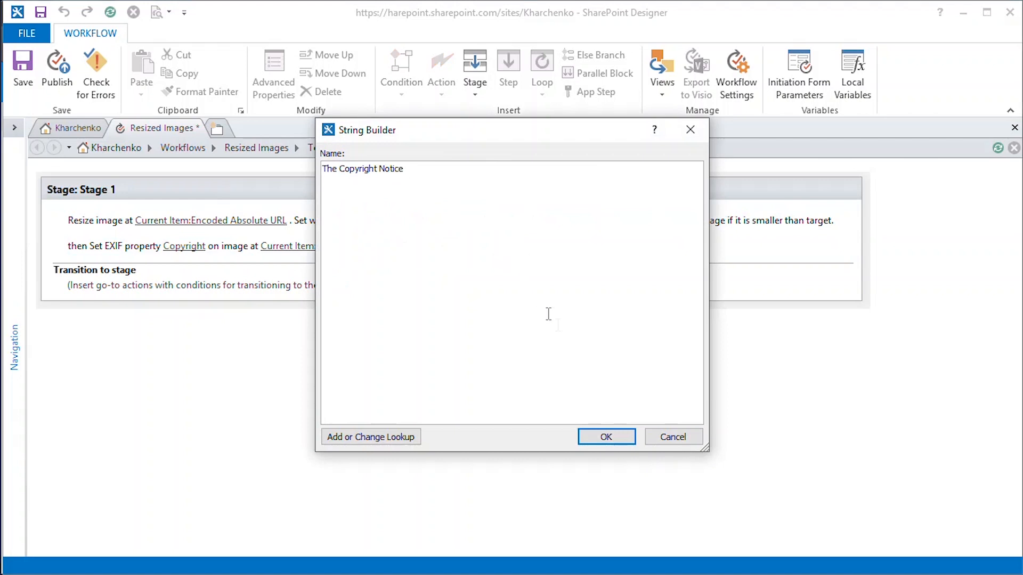
pyautogui.click(605, 436)
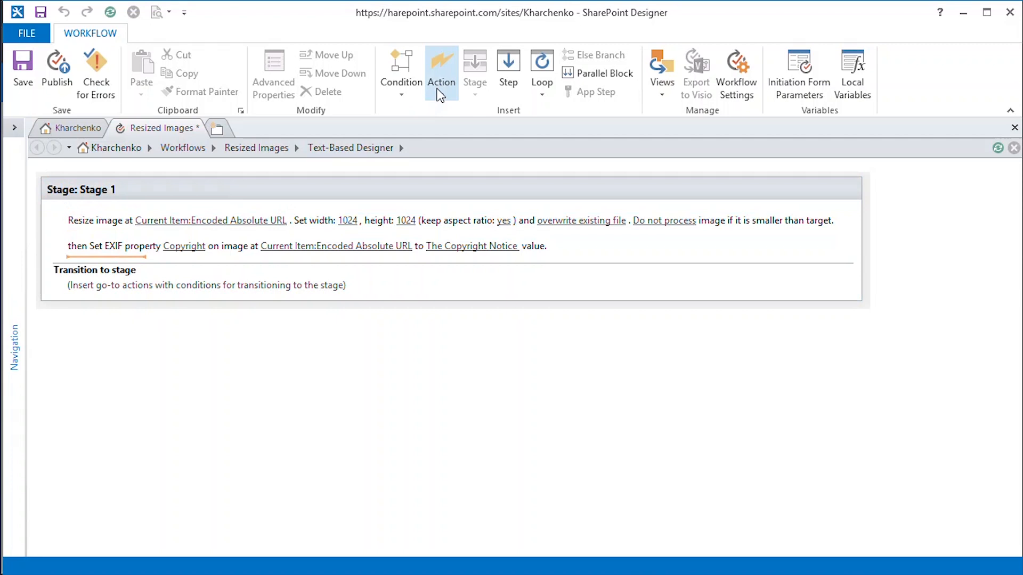
# Add a Get EXIF Property step reading Artist from the item's Encoded Absolute URL into new variable Author
pyautogui.click(442, 69)
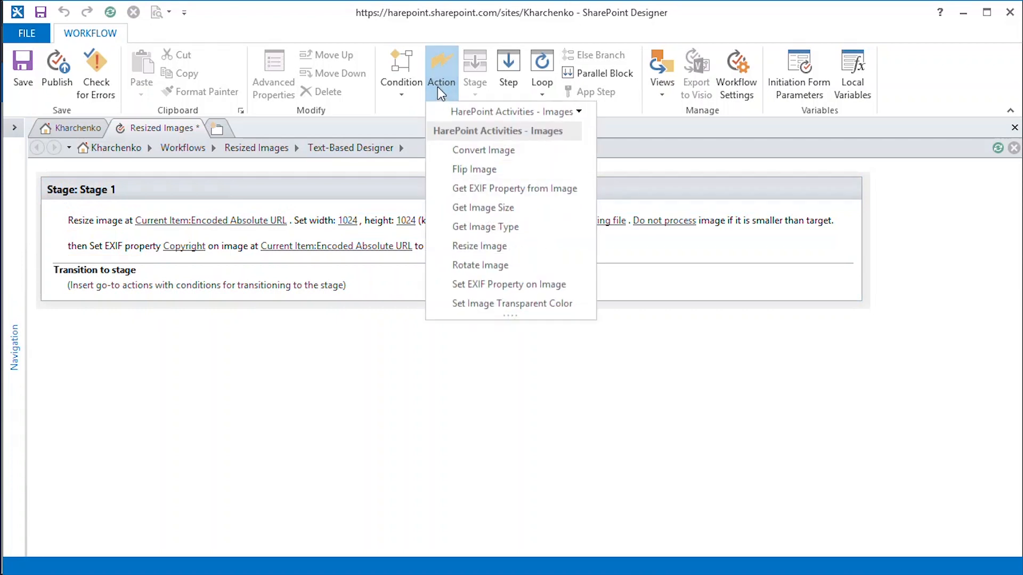
pyautogui.moveTo(474, 169)
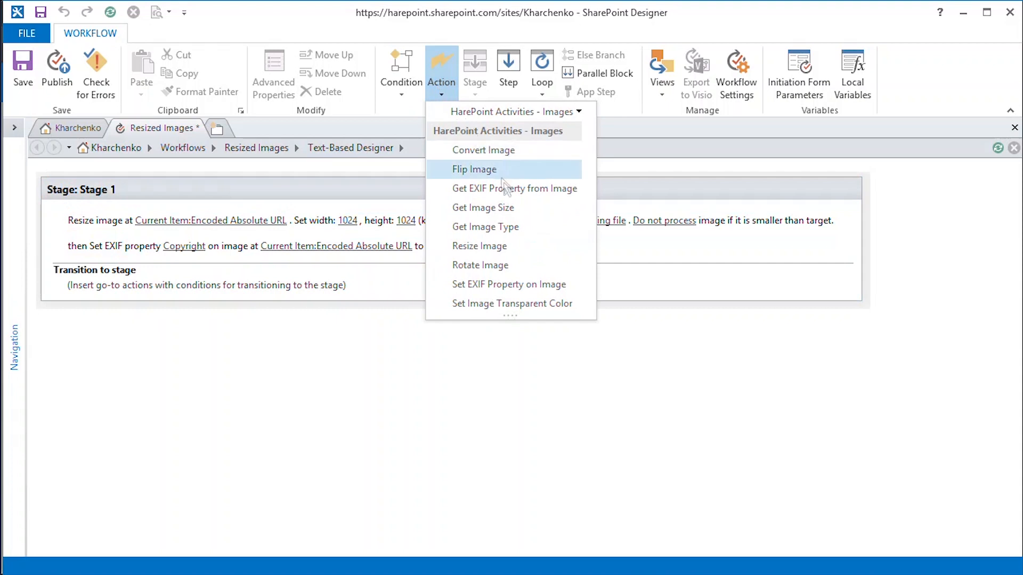
pyautogui.moveTo(514, 188)
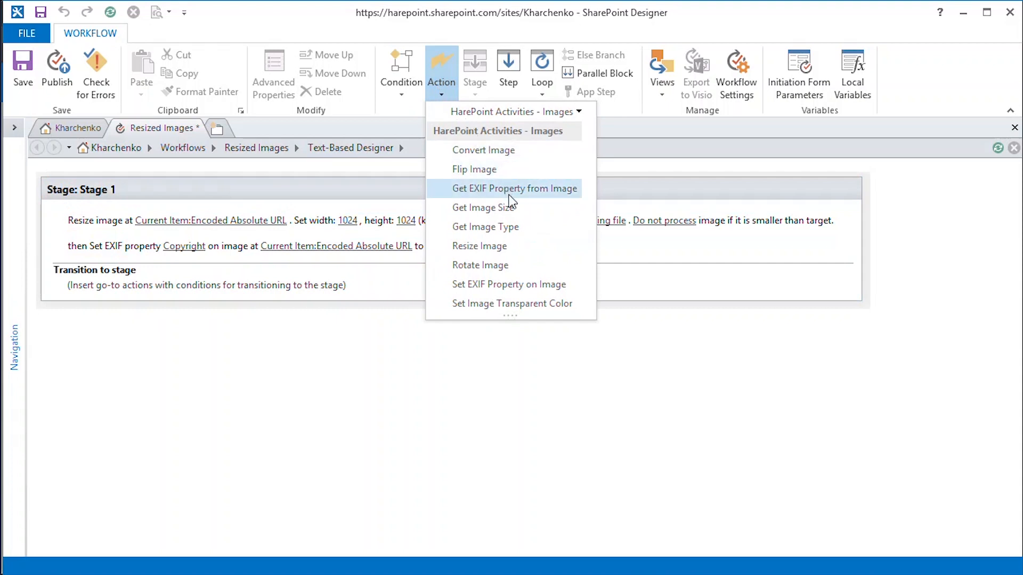
pyautogui.click(514, 189)
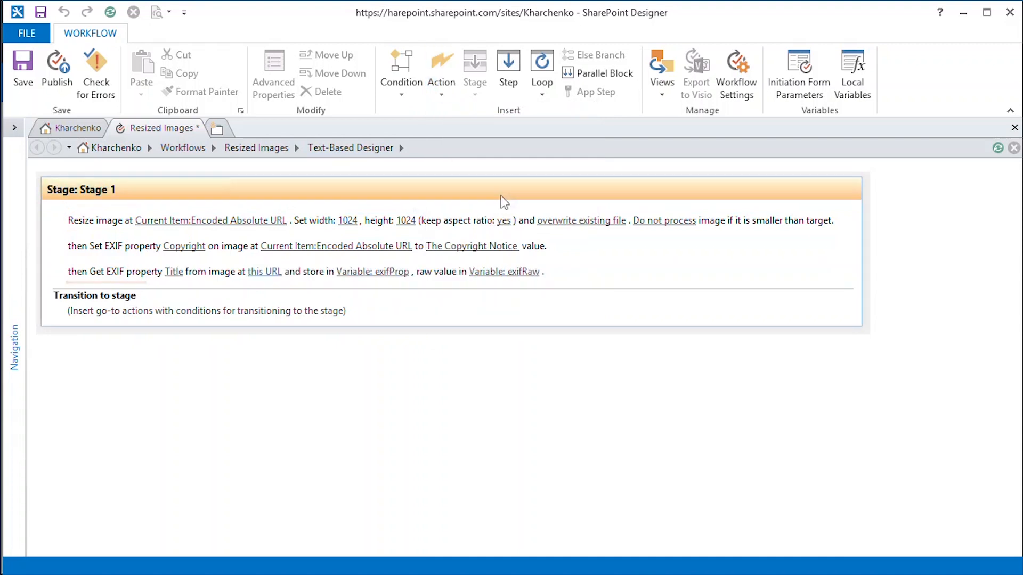
pyautogui.click(239, 271)
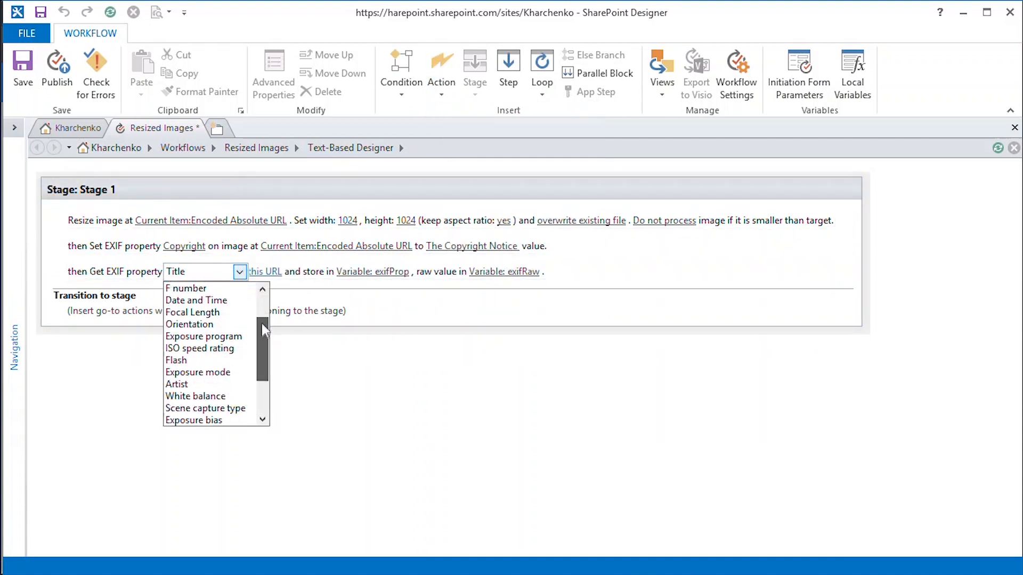
pyautogui.click(176, 384)
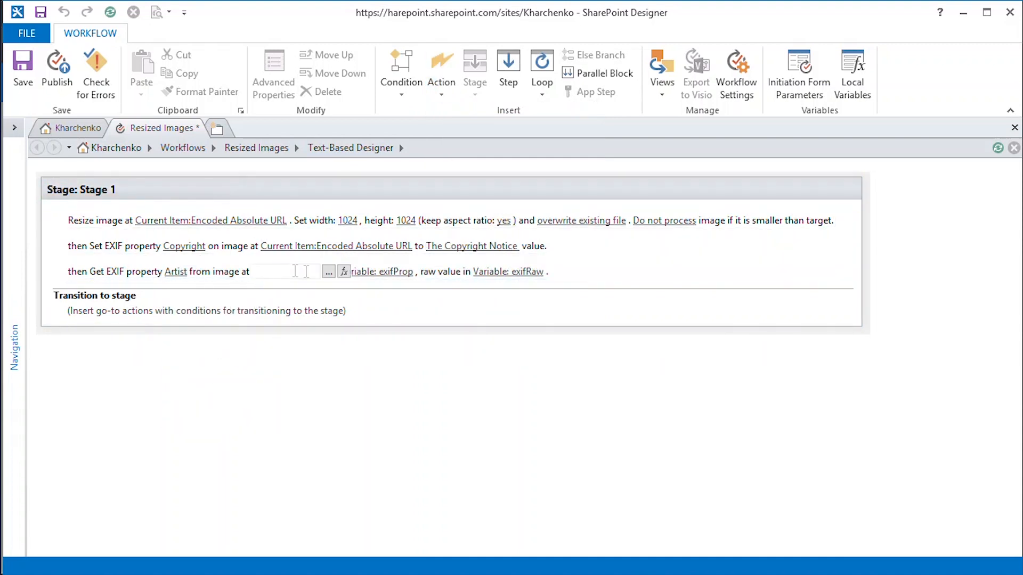
pyautogui.click(329, 271)
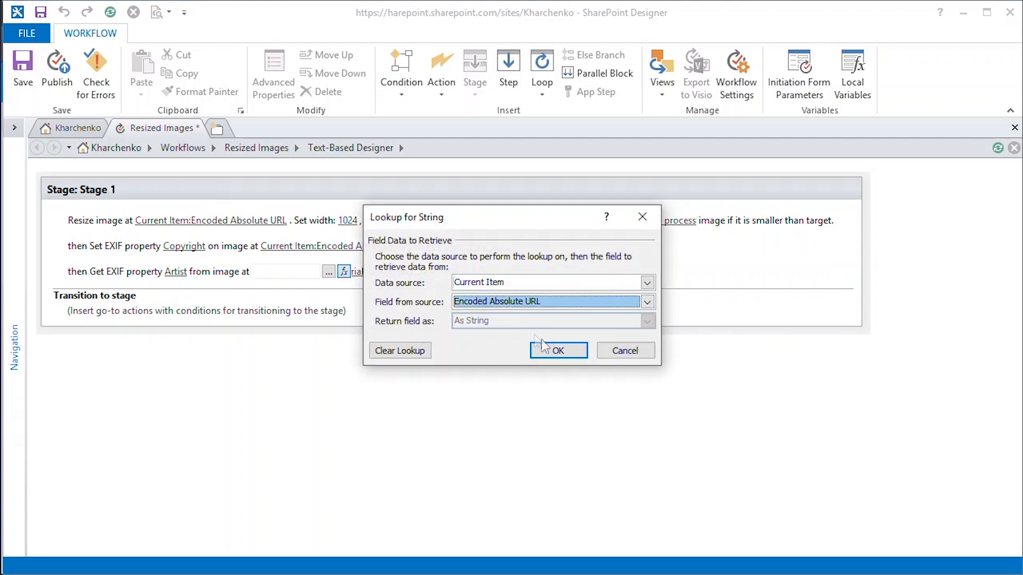
pyautogui.click(554, 350)
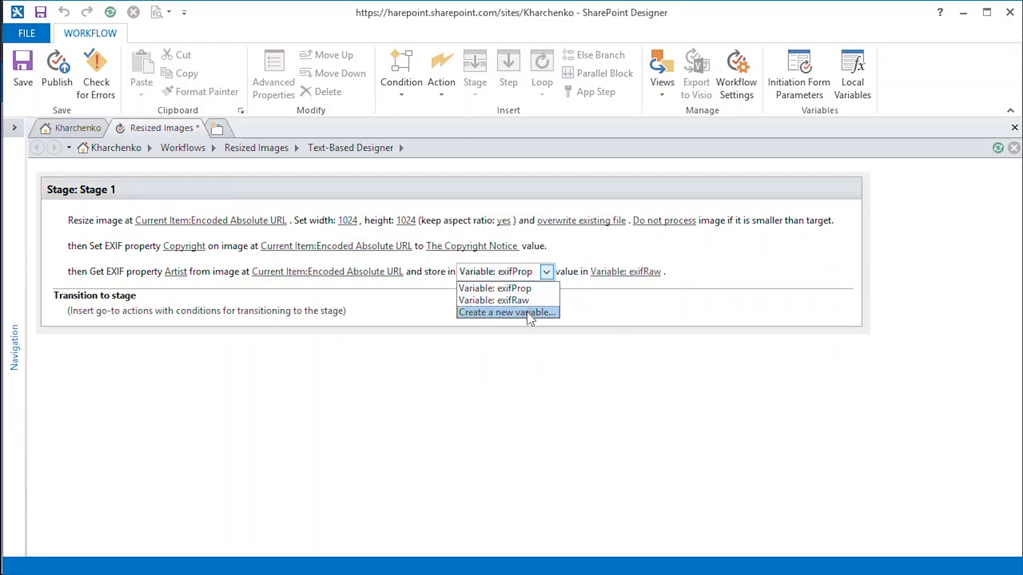
pyautogui.click(506, 313)
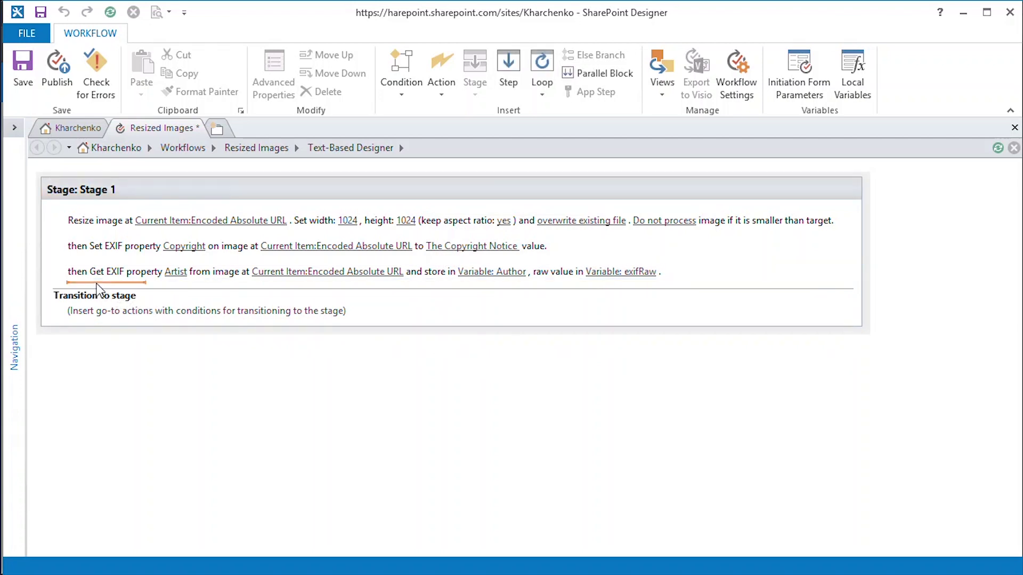
pyautogui.moveTo(300, 166)
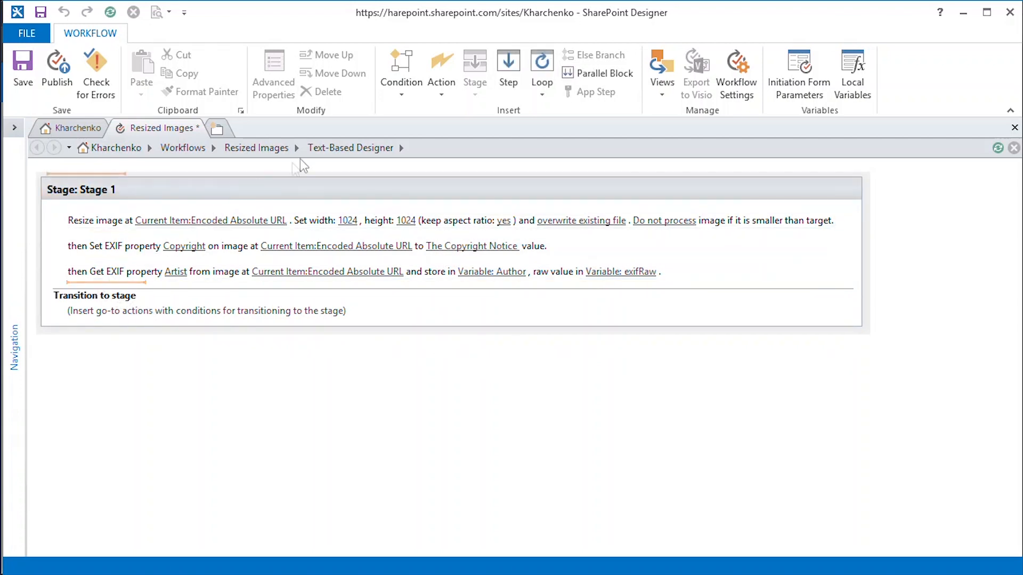
# Insert an 'If any value equals value' condition comparing Variable: Author
pyautogui.click(401, 69)
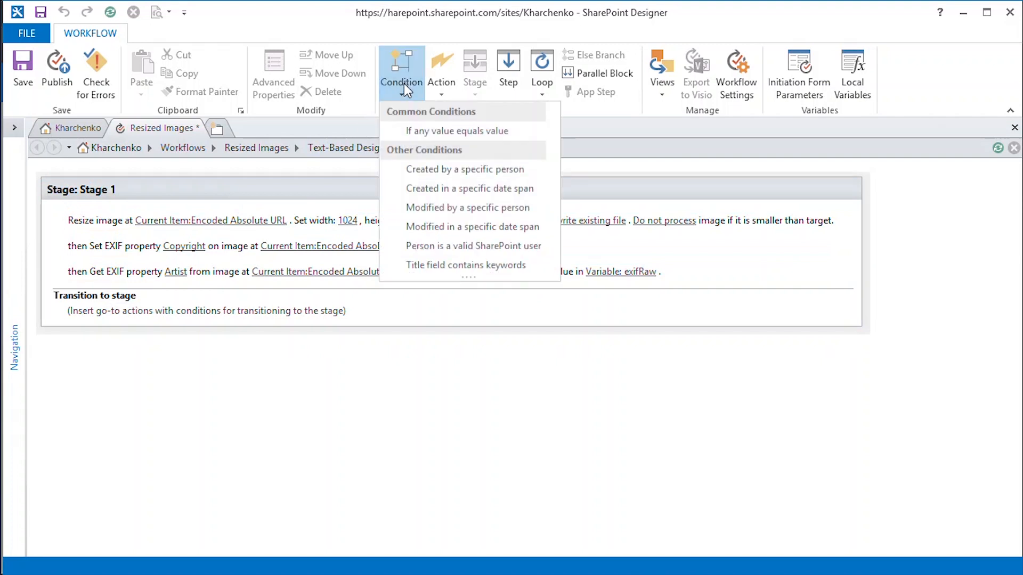
pyautogui.moveTo(431, 131)
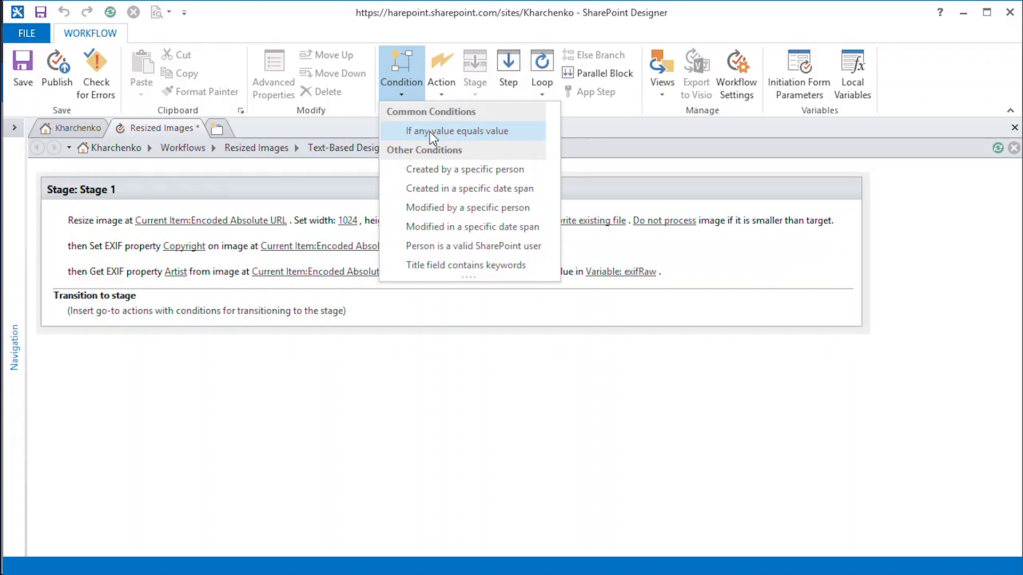
pyautogui.click(459, 131)
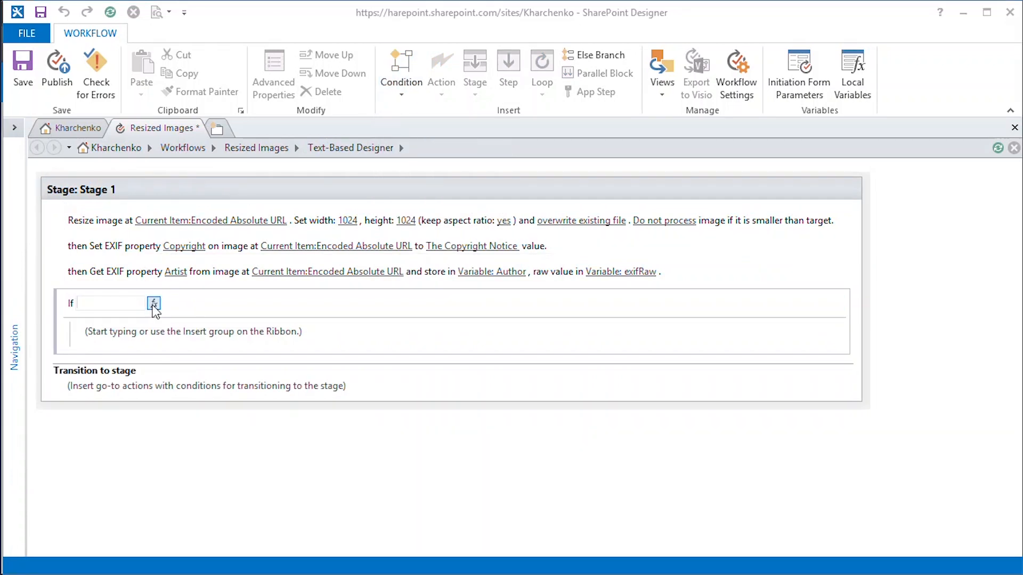
pyautogui.click(153, 303)
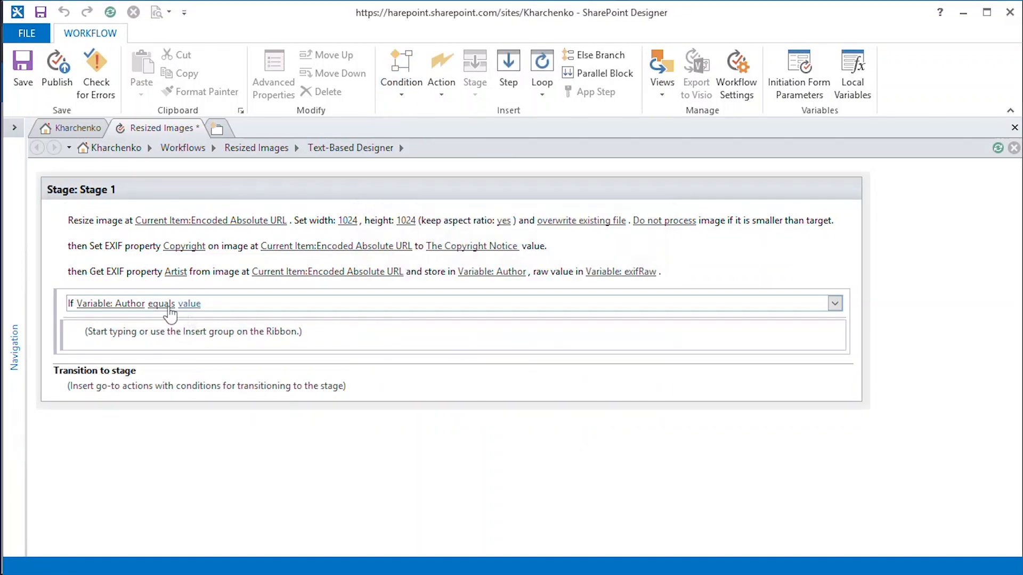
pyautogui.click(442, 72)
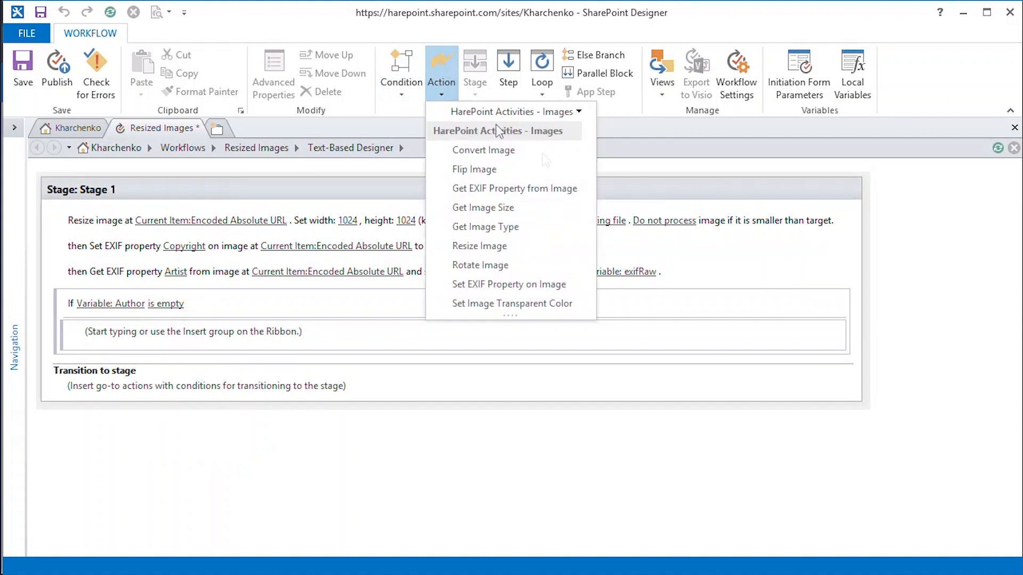
pyautogui.moveTo(529, 294)
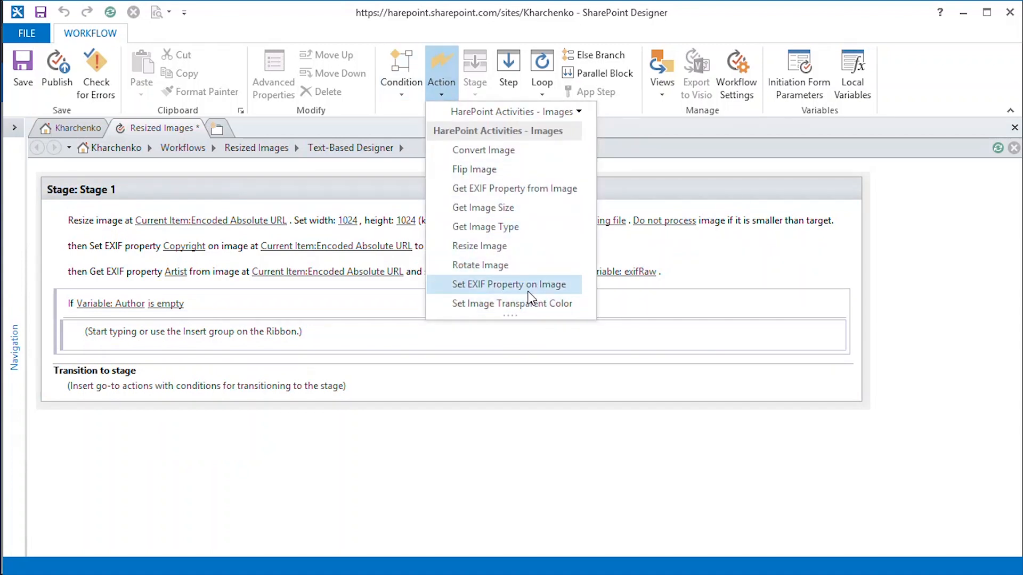
# Set image Artist to COMPANY_NAME inside the If block and end the workflow after Stage 1
pyautogui.click(509, 285)
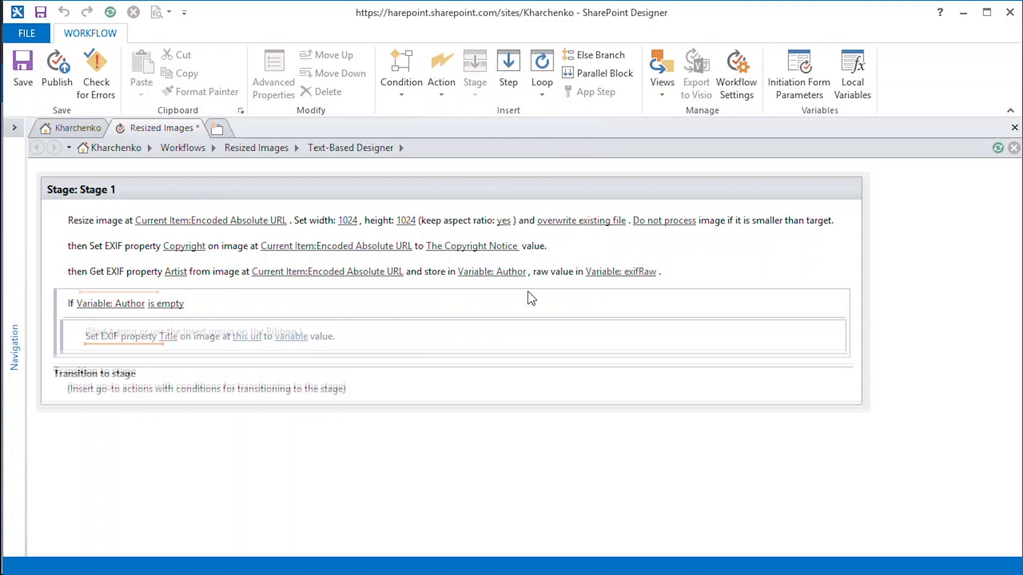
pyautogui.click(195, 336)
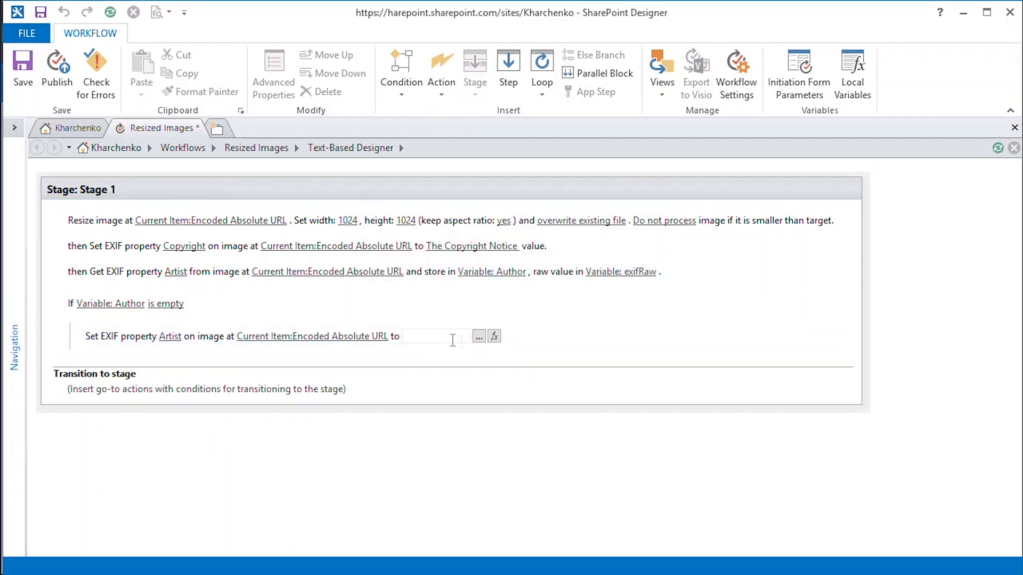
pyautogui.click(478, 336)
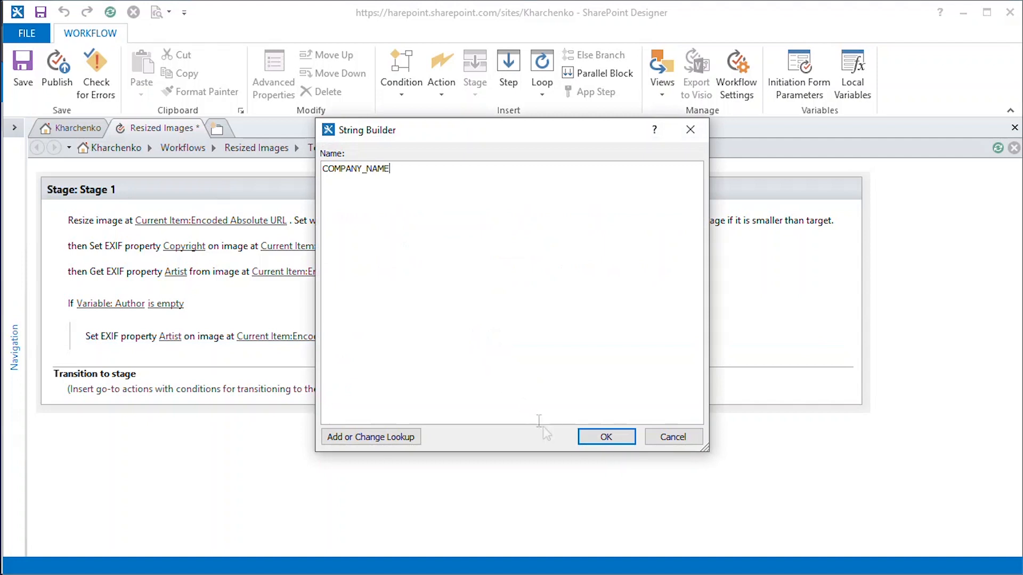
pyautogui.click(605, 436)
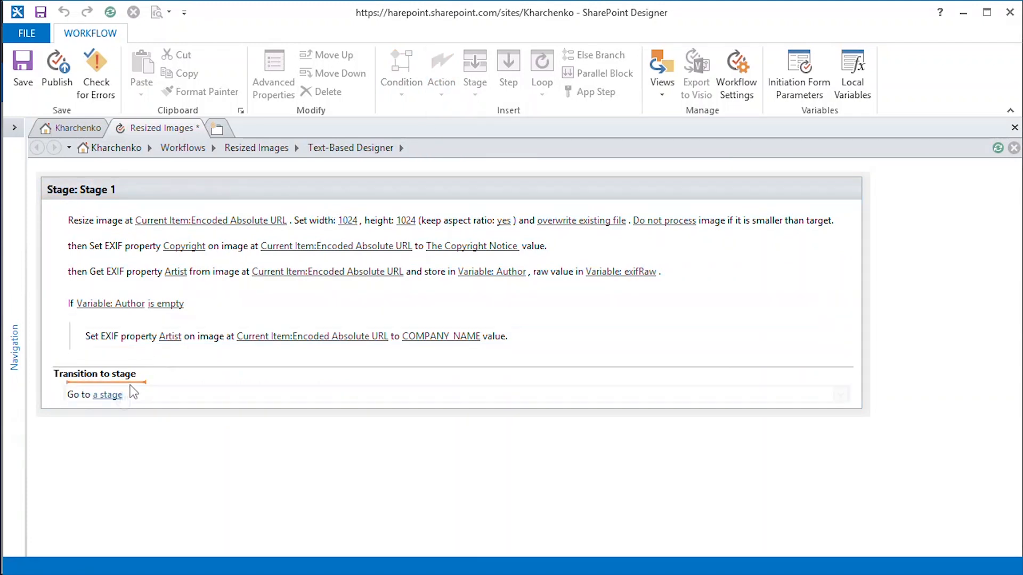
pyautogui.click(107, 394)
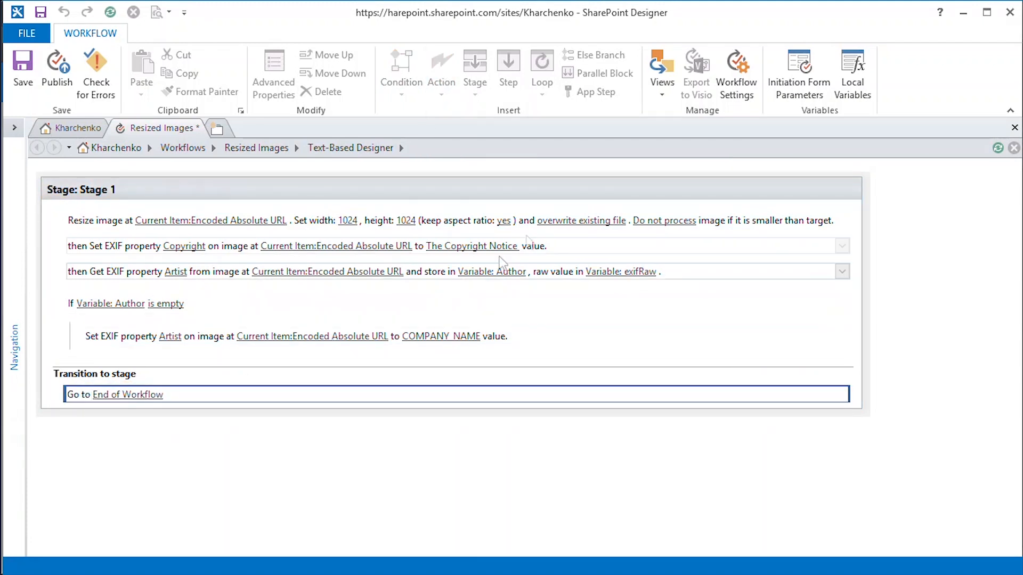
pyautogui.click(736, 72)
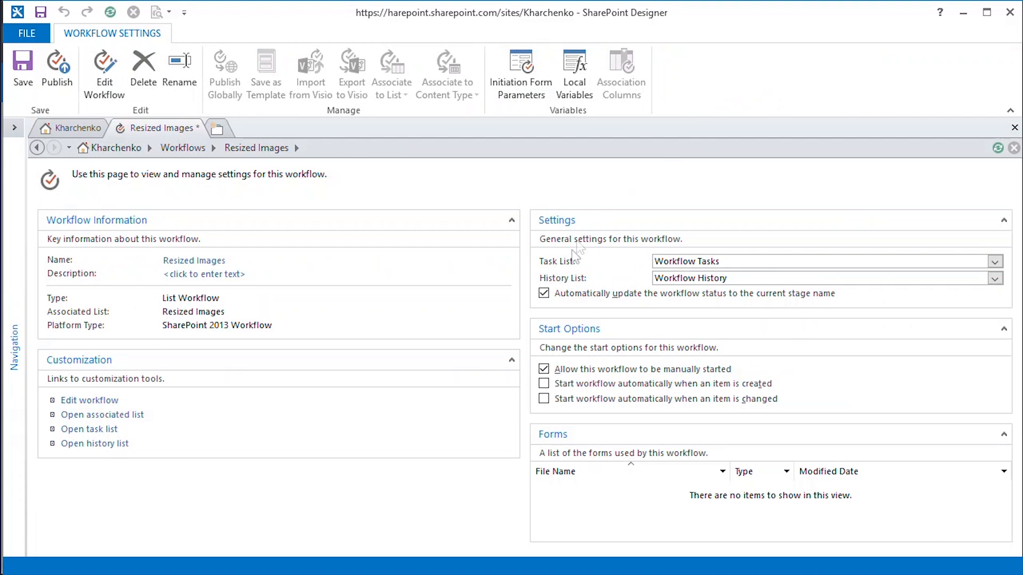
# Enable 'Start workflow automatically when an item is created' and publish the workflow
pyautogui.click(544, 384)
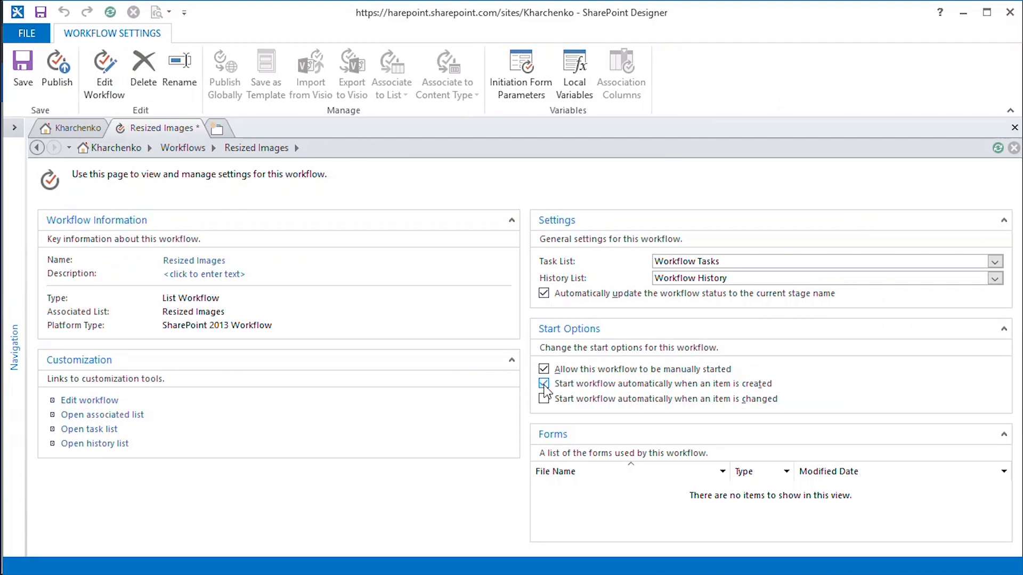
pyautogui.click(544, 383)
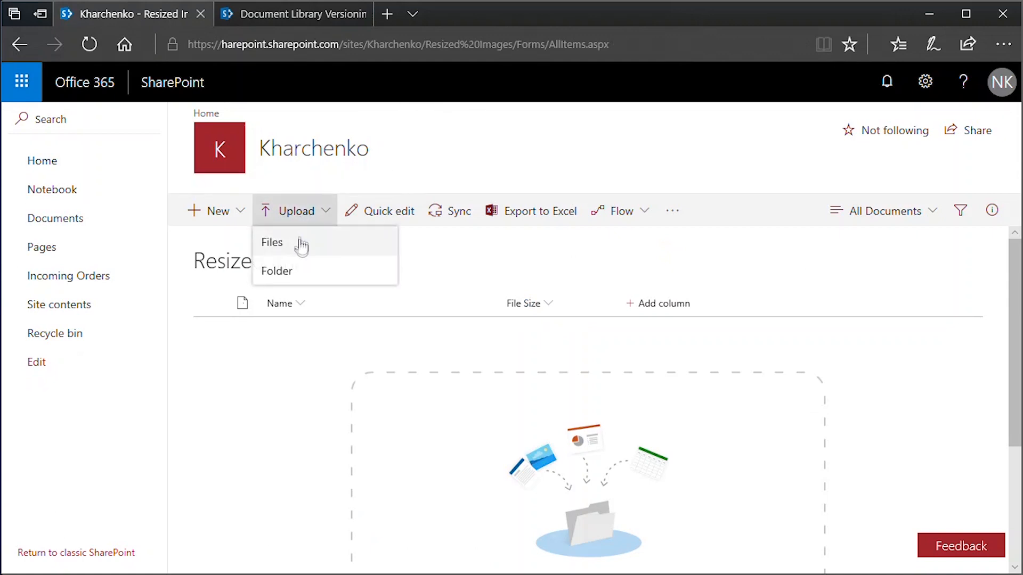
# Upload PC161637.JPG to Resized Images after confirming its original 4608 x 3456 dimensions
pyautogui.click(271, 242)
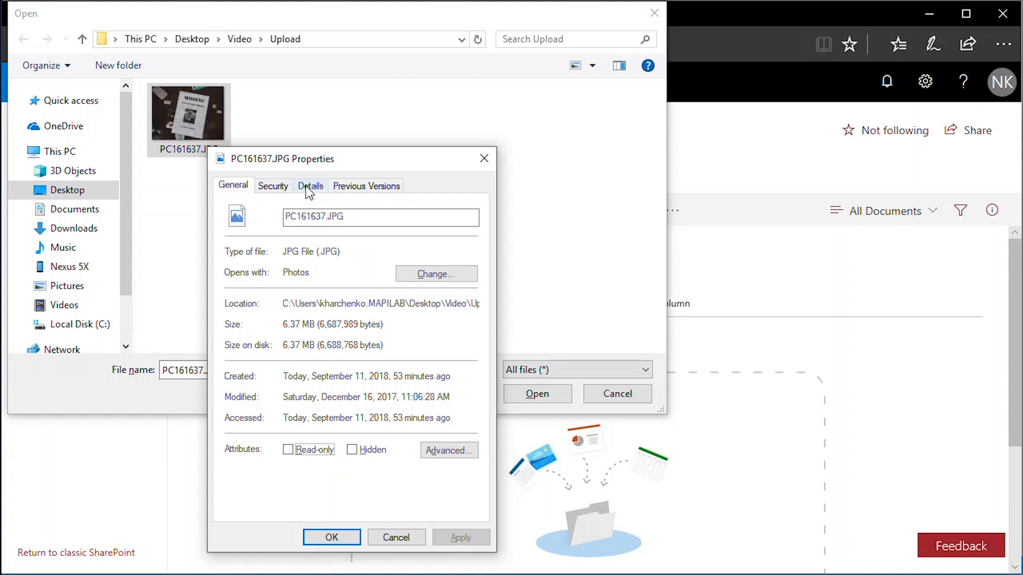
pyautogui.click(311, 186)
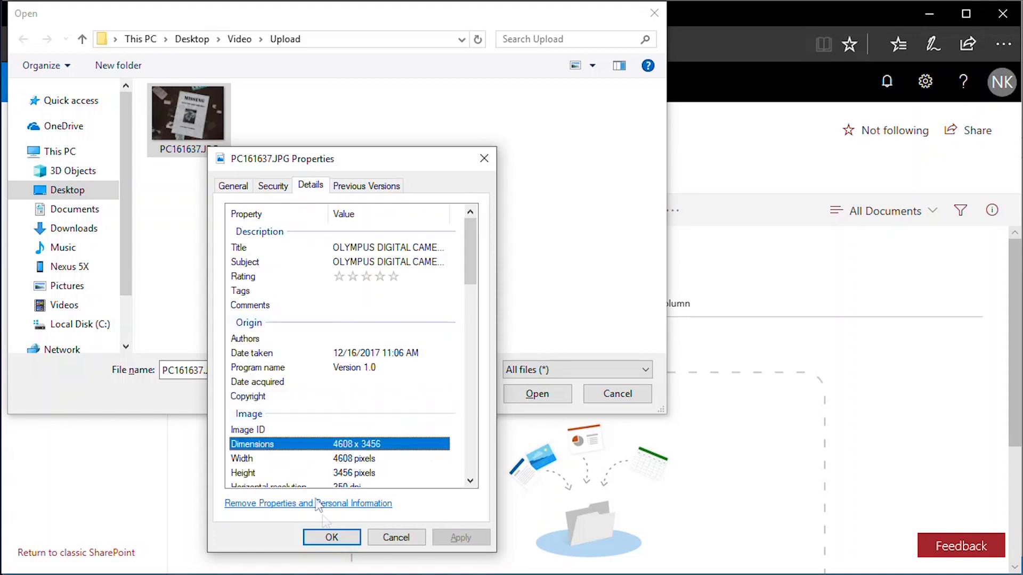
pyautogui.click(331, 538)
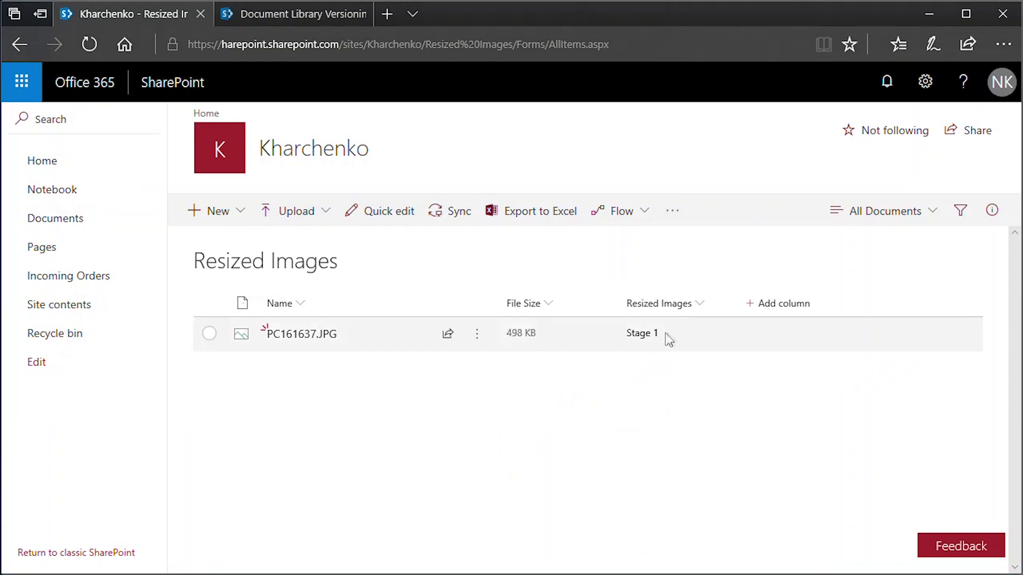
# Review PC161637.JPG's workflow history showing the resize and EXIF update completed
pyautogui.click(641, 334)
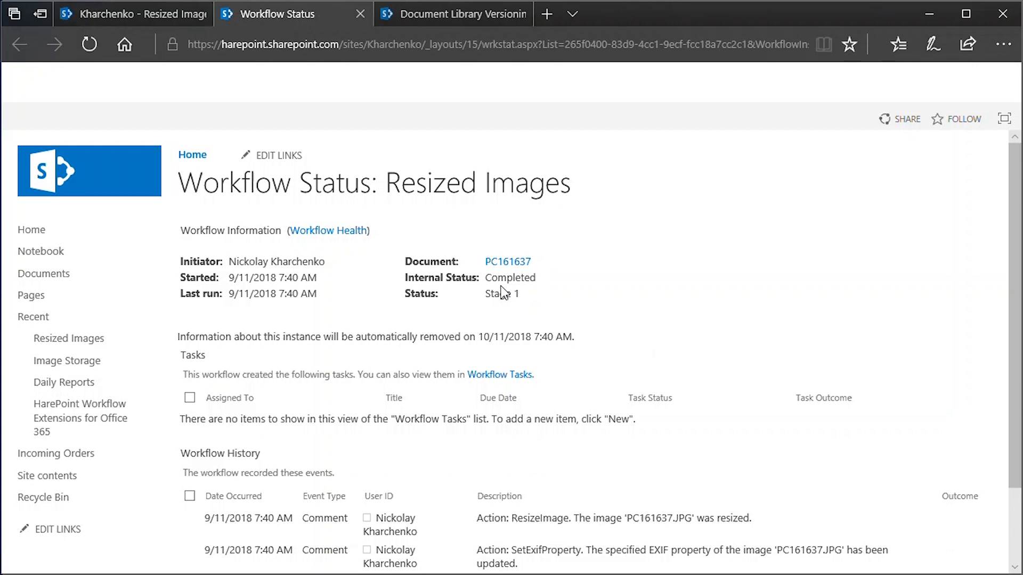
pyautogui.moveTo(685, 385)
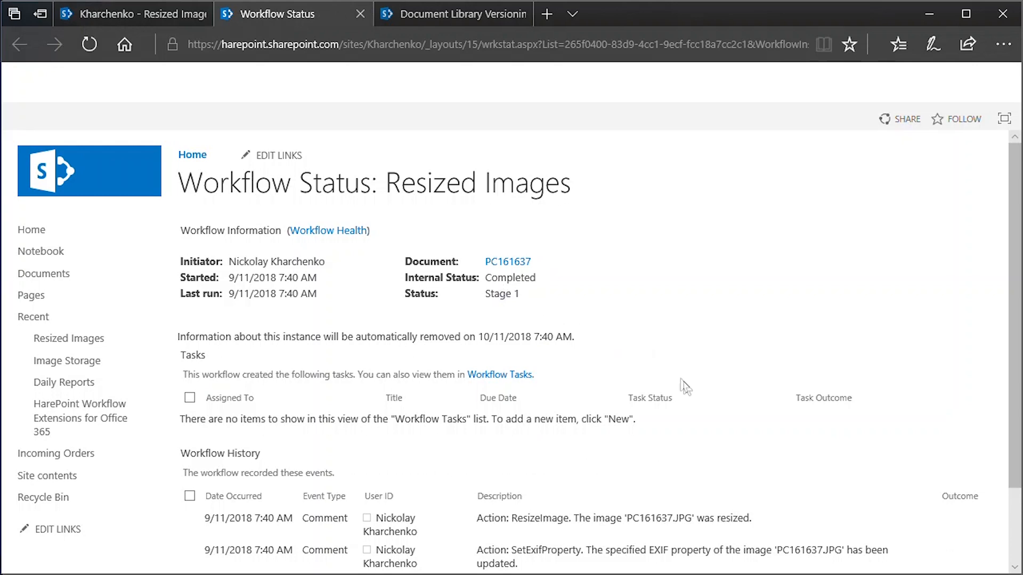
pyautogui.scroll(-3)
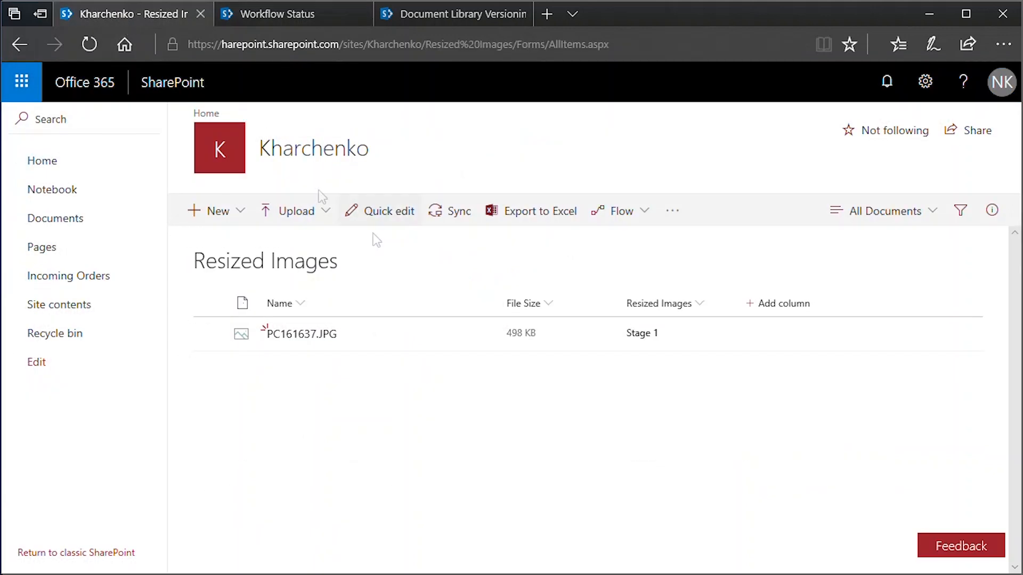
# Download PC161637.JPG to Downloads and open its file properties showing 498 KB
pyautogui.click(209, 333)
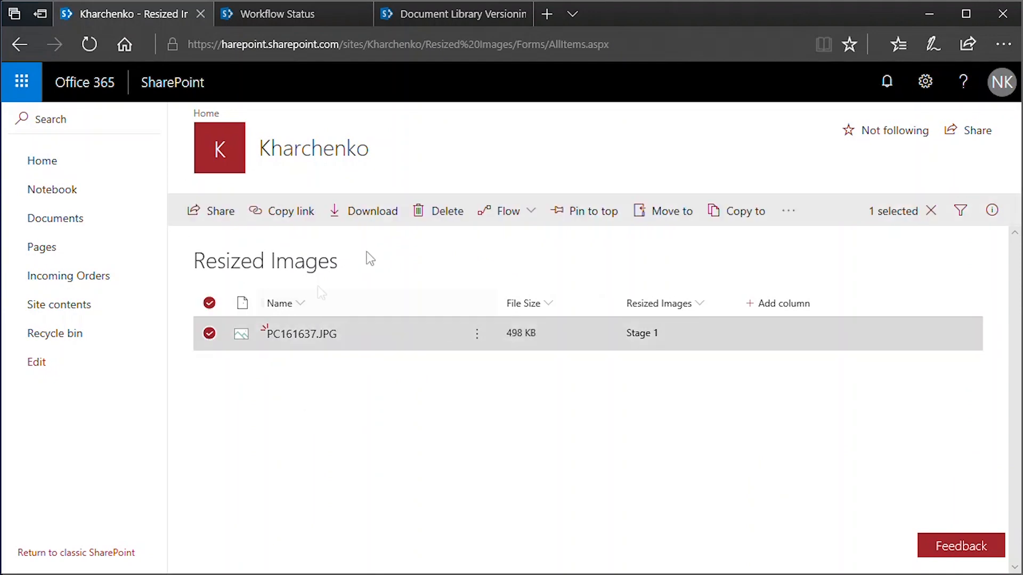
pyautogui.click(372, 211)
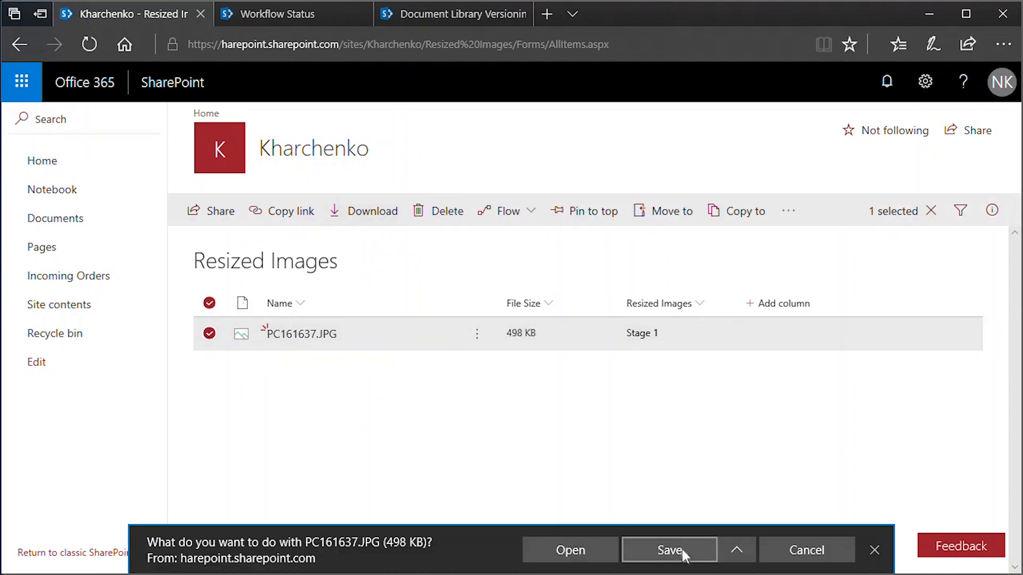
pyautogui.click(669, 550)
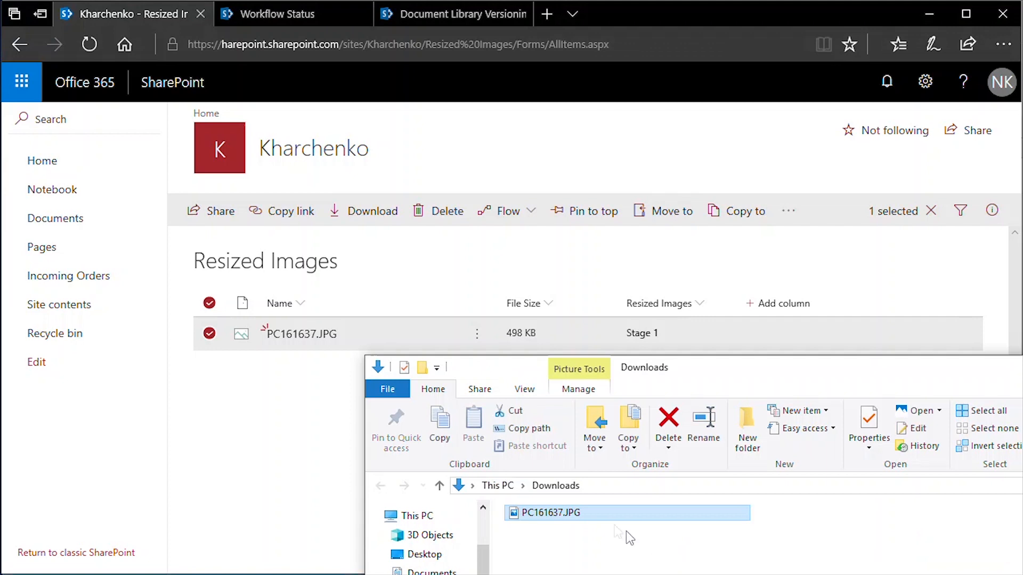
pyautogui.click(868, 424)
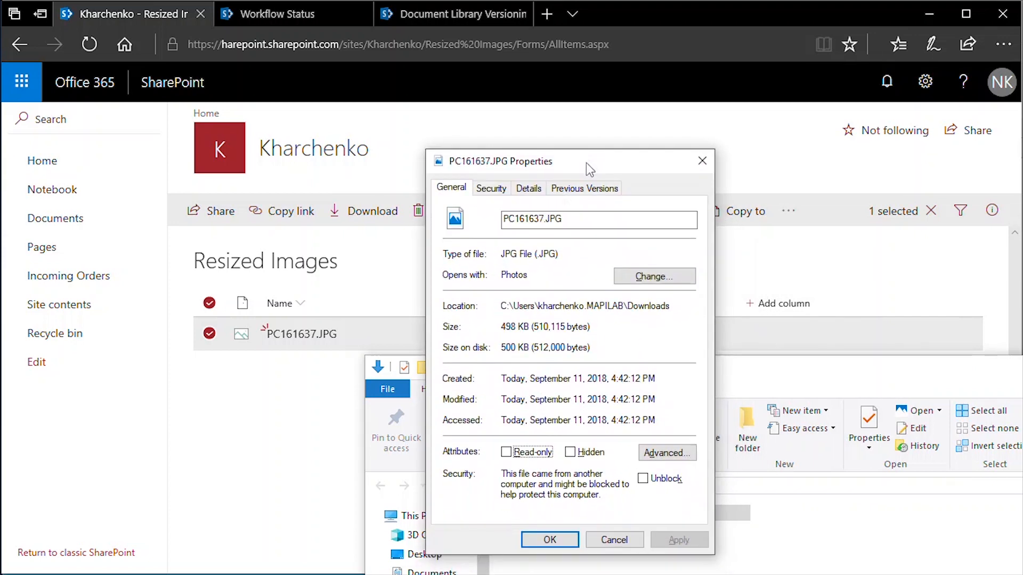
pyautogui.moveTo(512, 357)
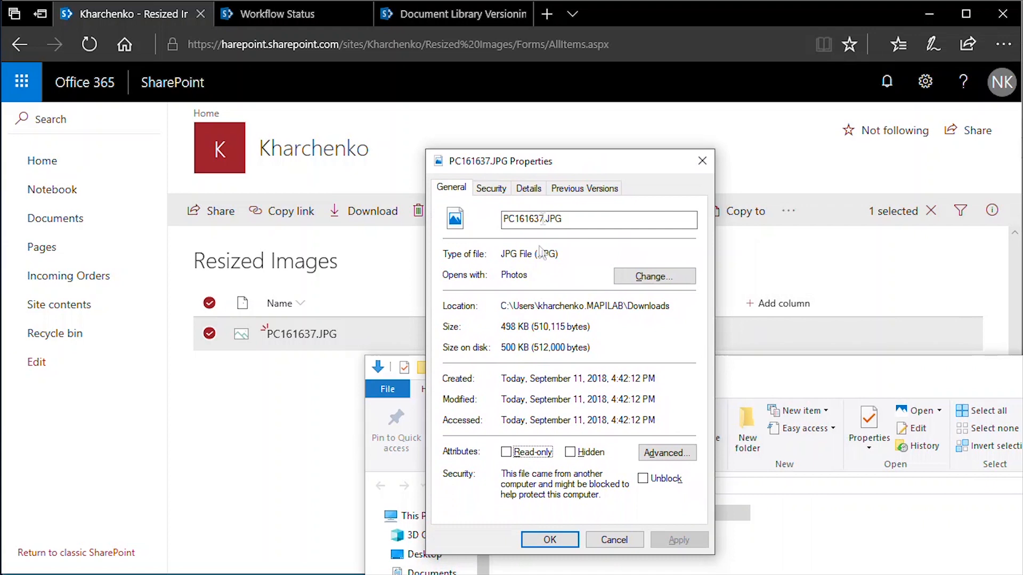
# Confirm 1024 x 768 dimensions, COMPANY_NAME author and The Copyright Notice in Details
pyautogui.click(528, 189)
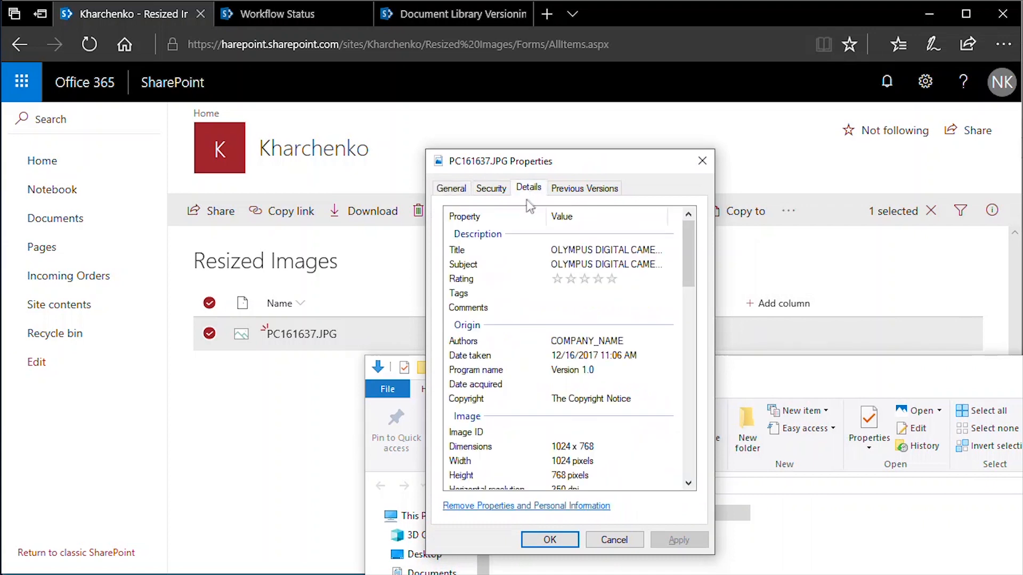
pyautogui.click(463, 341)
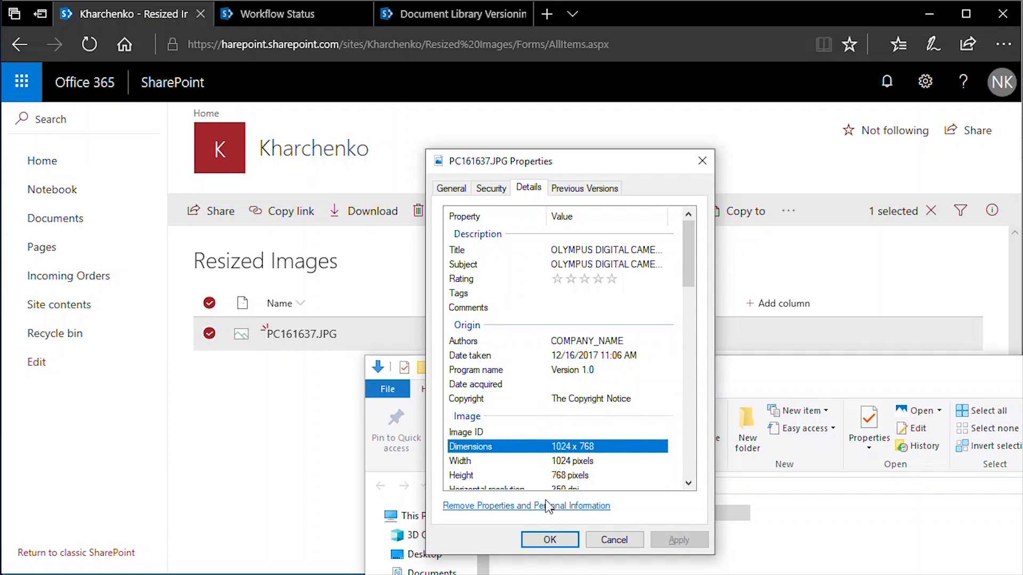
pyautogui.click(549, 540)
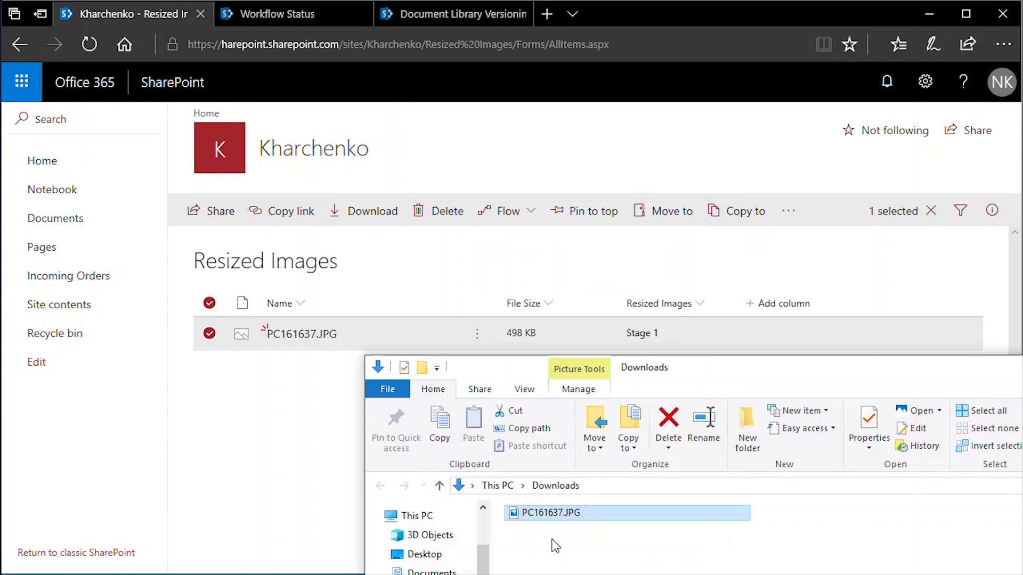